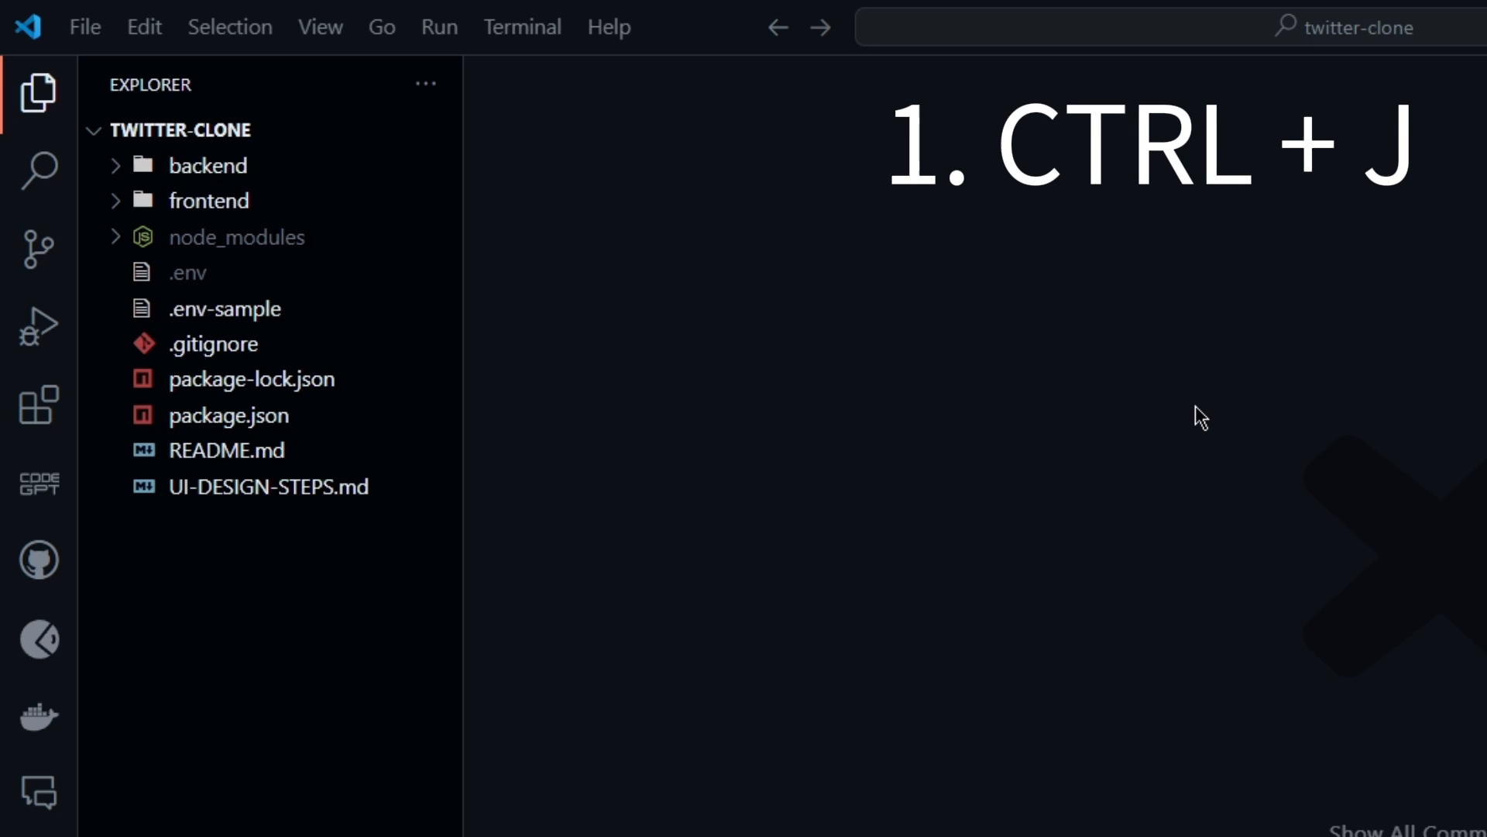
- Toggle the terminal panel with Ctrl+J, enter 'npc', then clear the output with Ctrl+L
{"action": "left_click", "coordinate": [524, 25]}
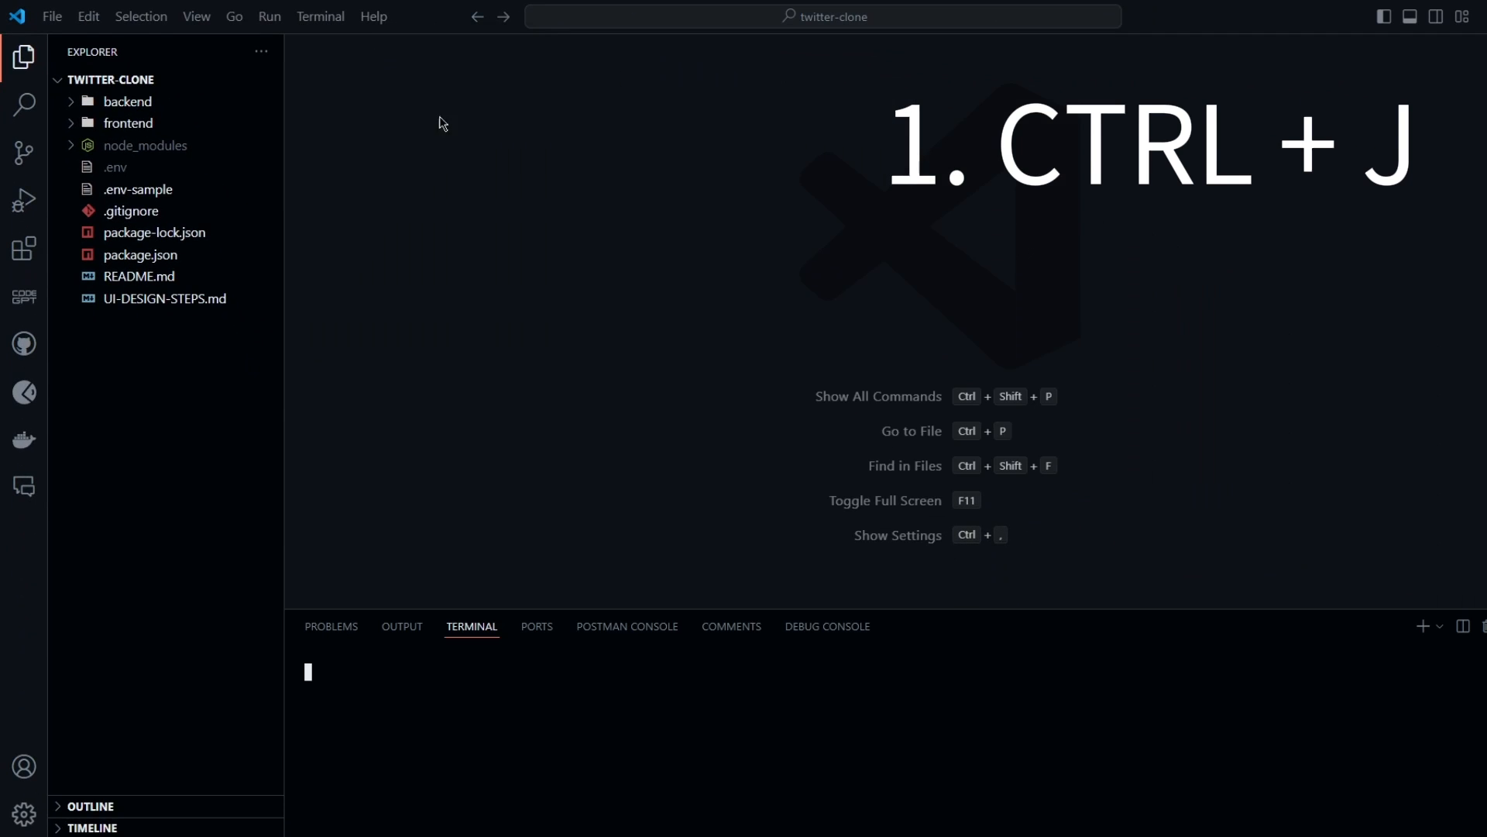
{"action": "key", "text": "Ctrl+J"}
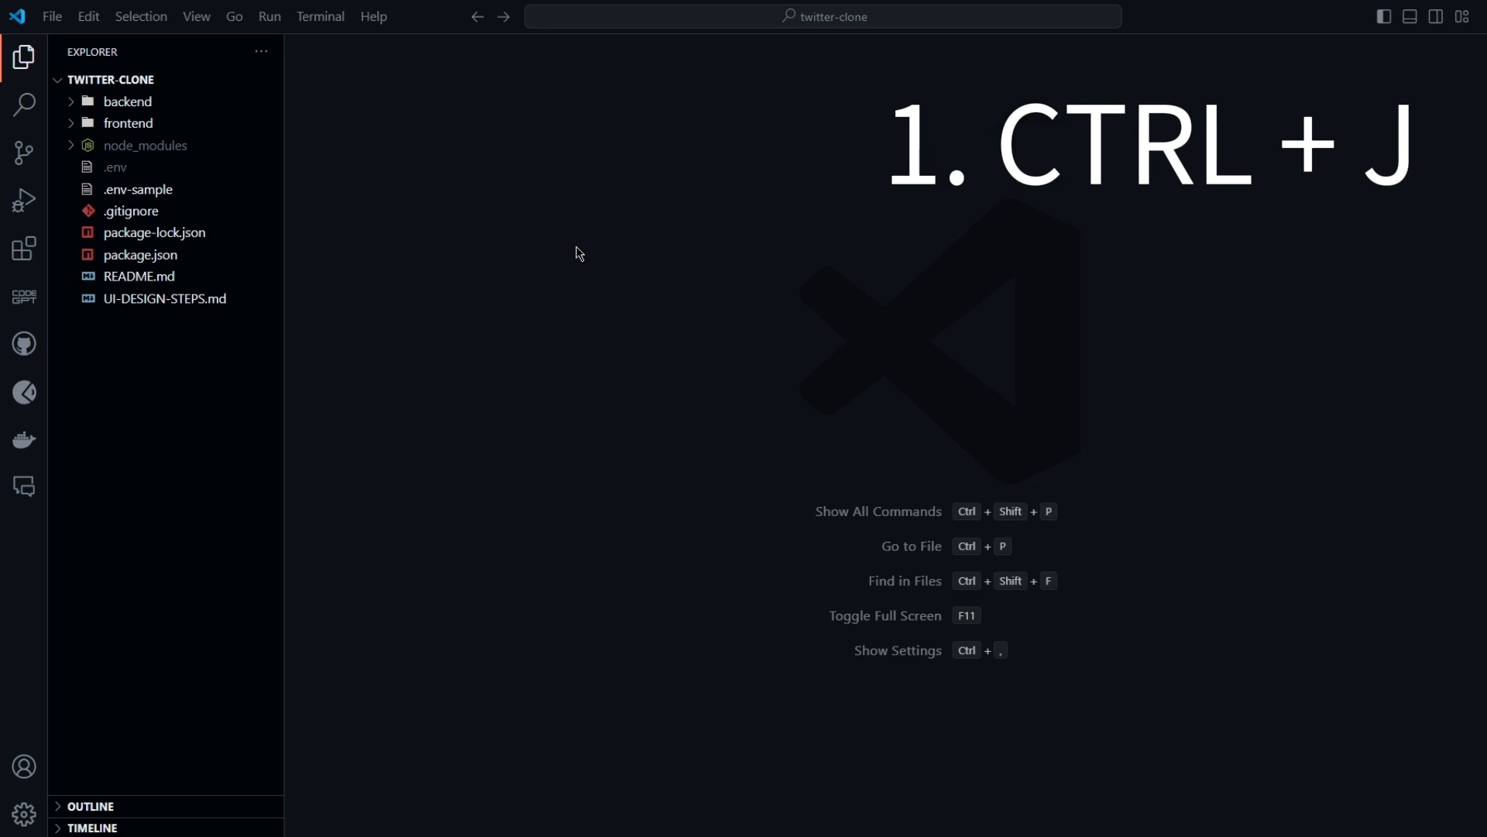
{"action": "key", "text": "Ctrl+j"}
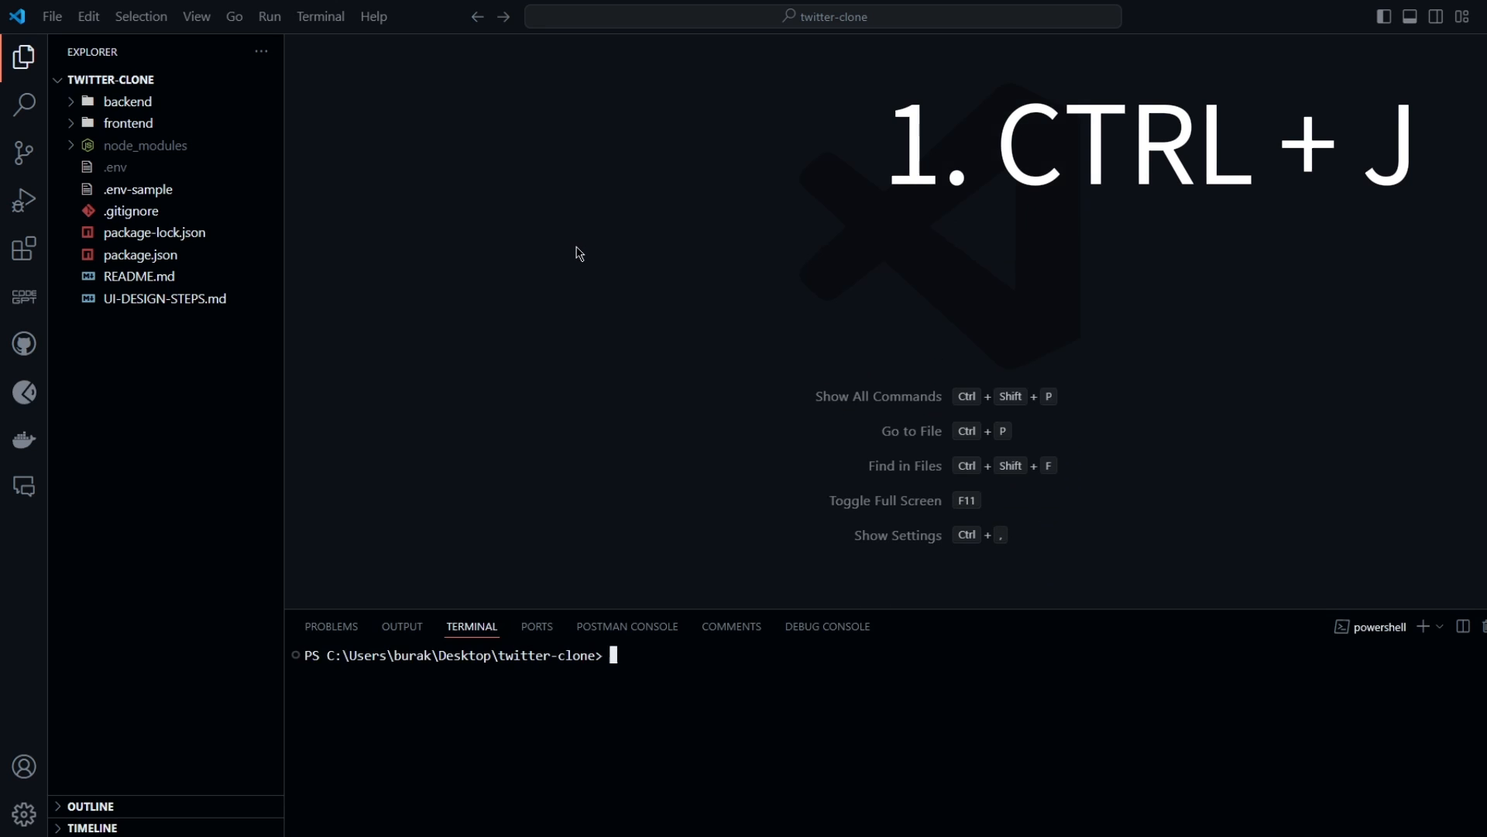
{"action": "type", "text": "npc"}
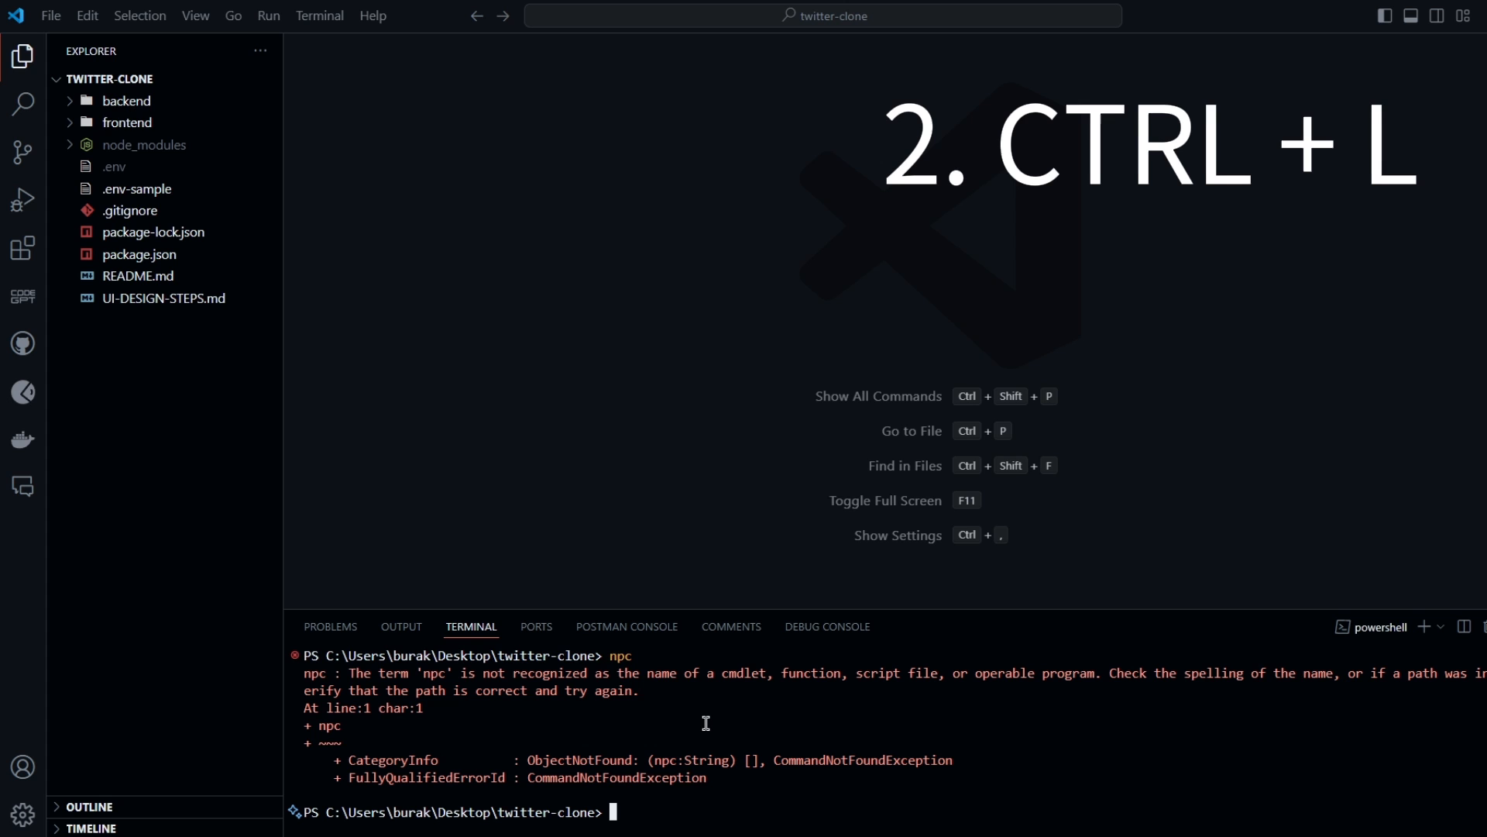
{"action": "key", "text": "Ctrl+L"}
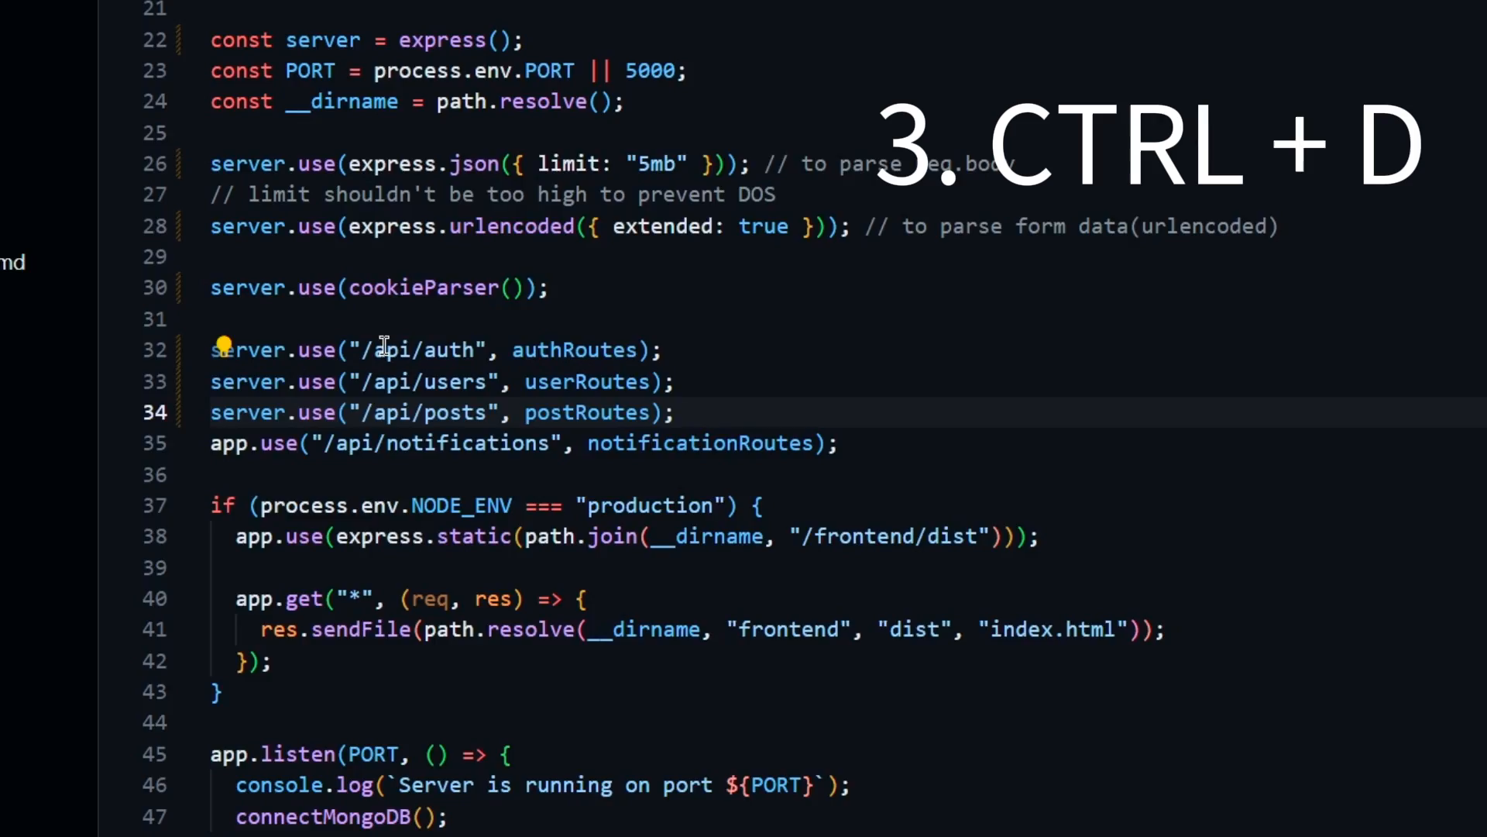
- Select every 'app' occurrence with Ctrl+D and retype them as 'server' in one edit
{"action": "type", "text": "app"}
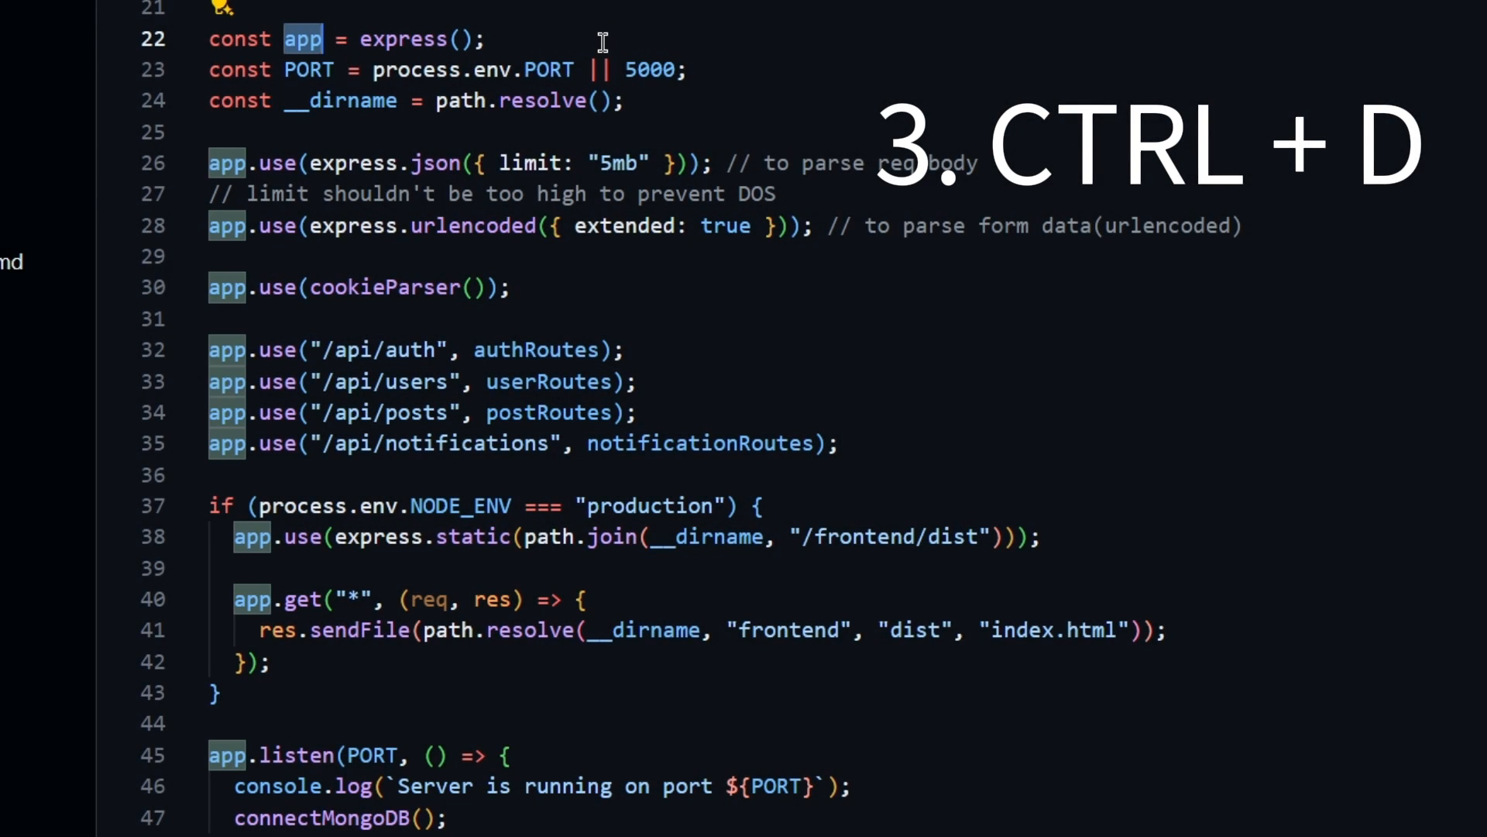
{"action": "key", "text": "Ctrl+D"}
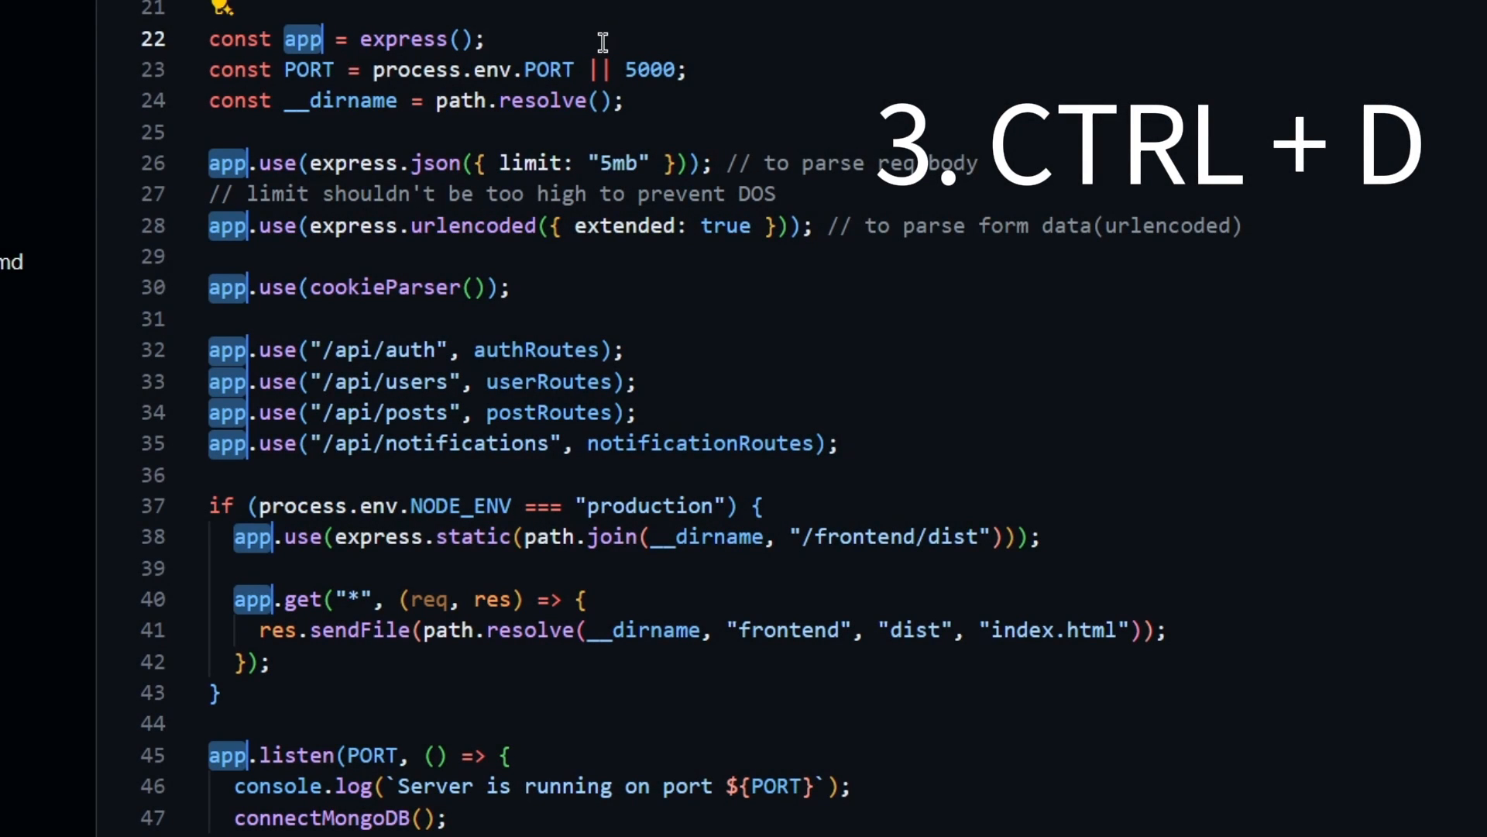
{"action": "type", "text": "server"}
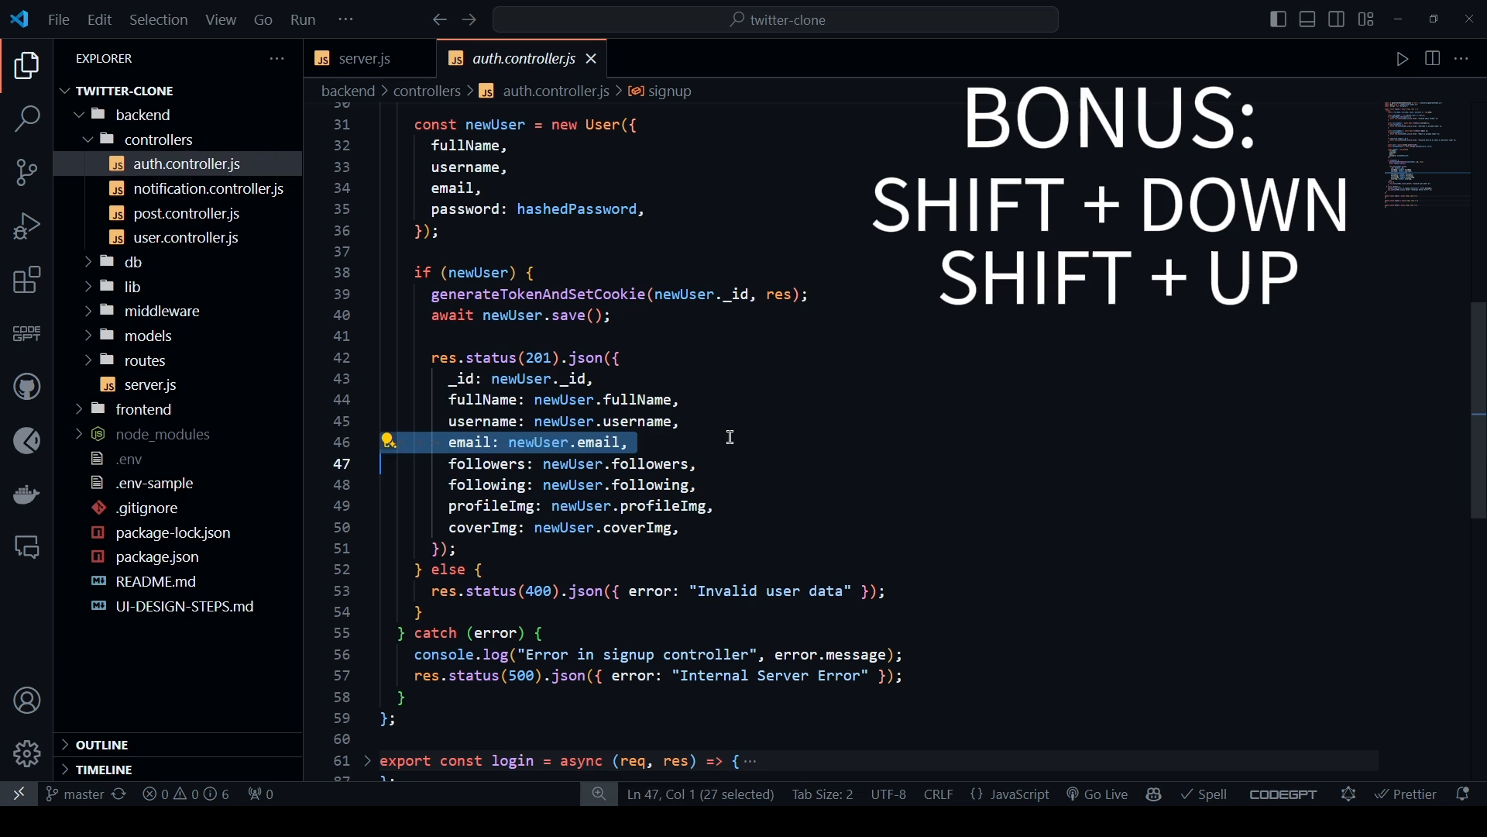
{"action": "key", "text": "shift+up"}
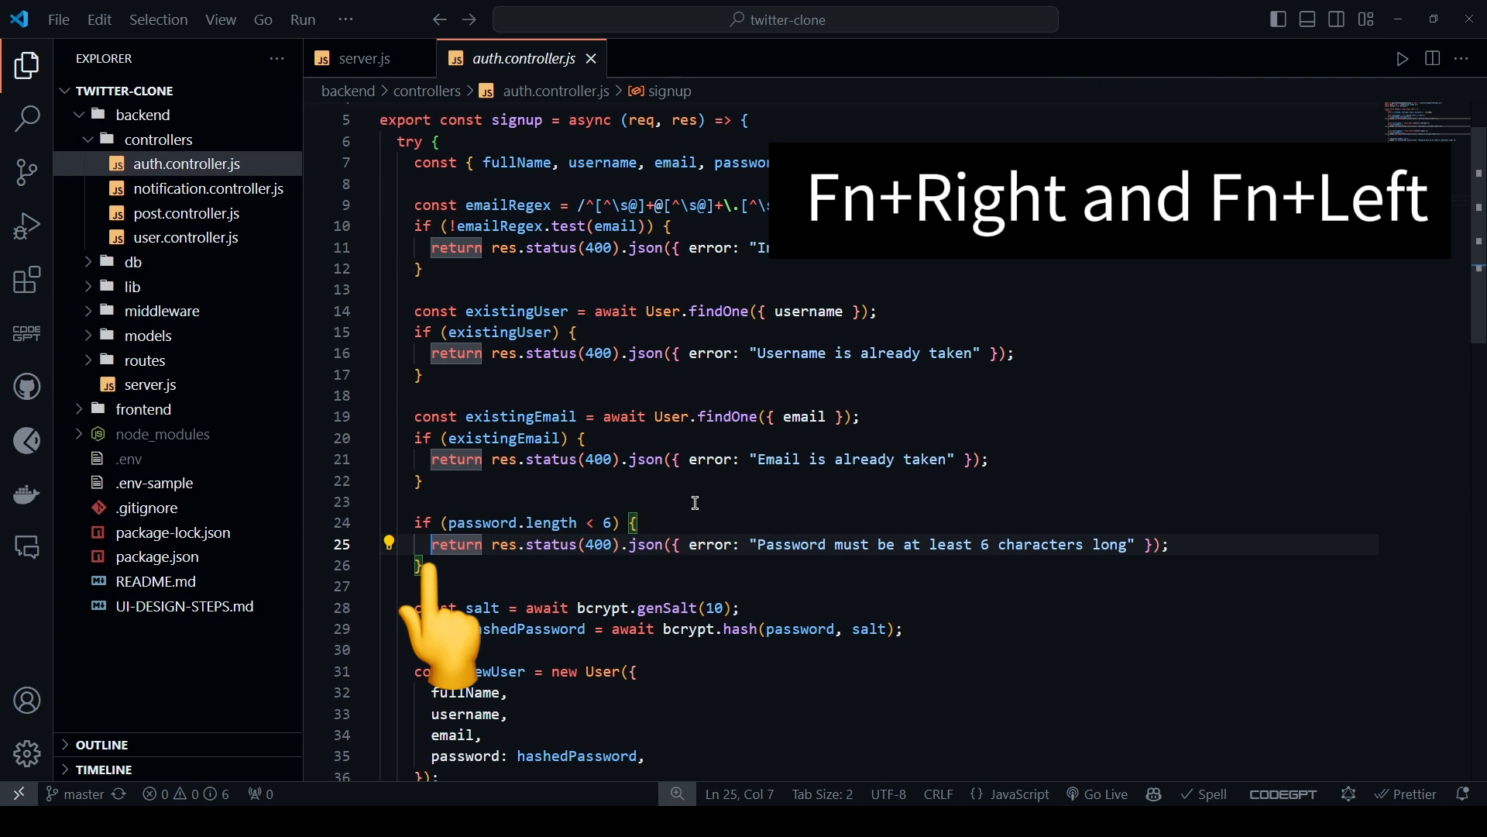
{"action": "key", "text": "End"}
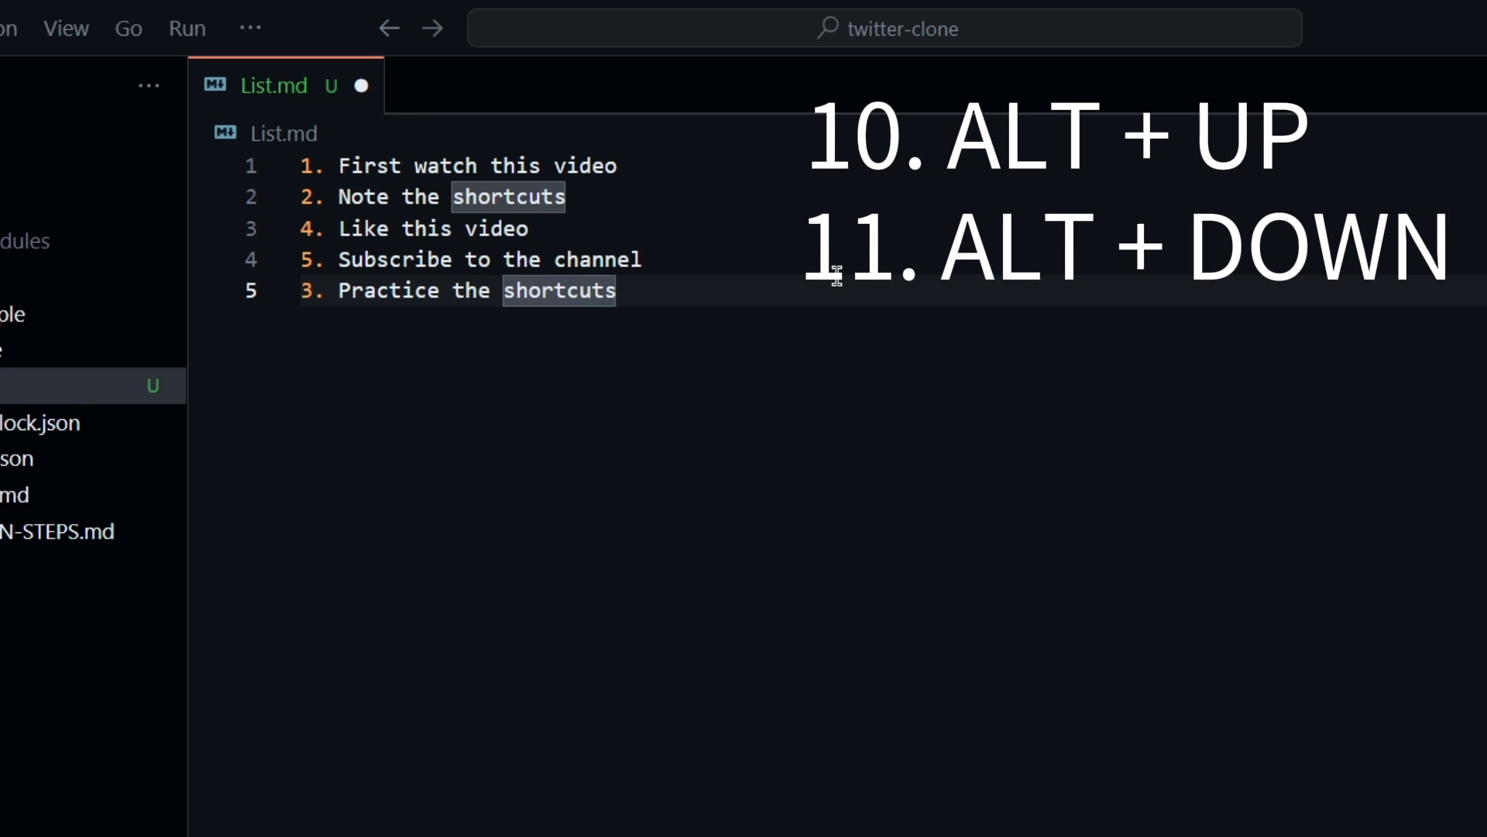
- Shift the 'Practice the shortcuts' line with Alt+Up/Down so it sits fourth in List.md
{"action": "key", "text": "Alt+Up"}
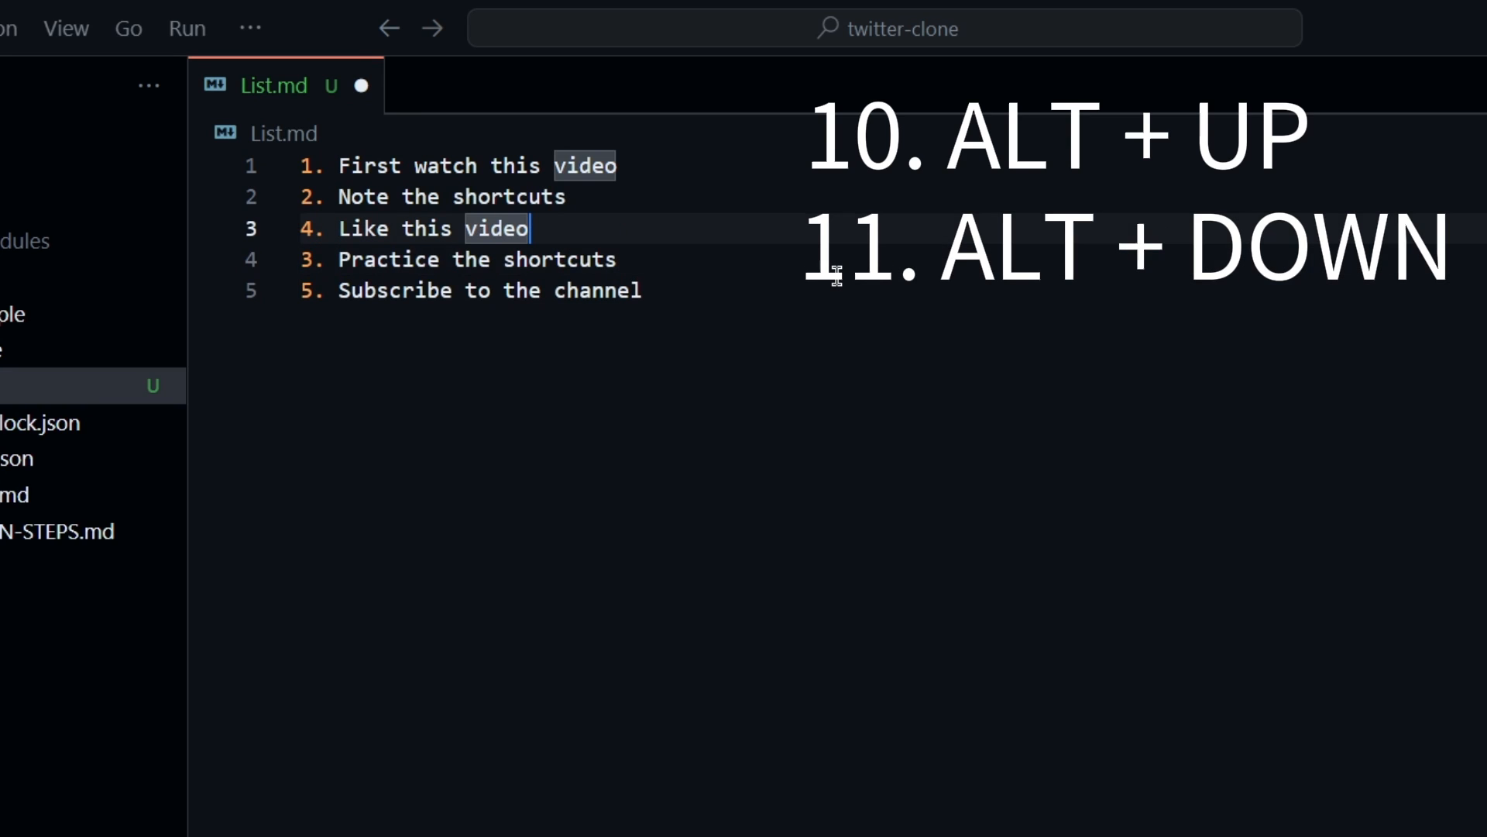
{"action": "key", "text": "Alt+Down"}
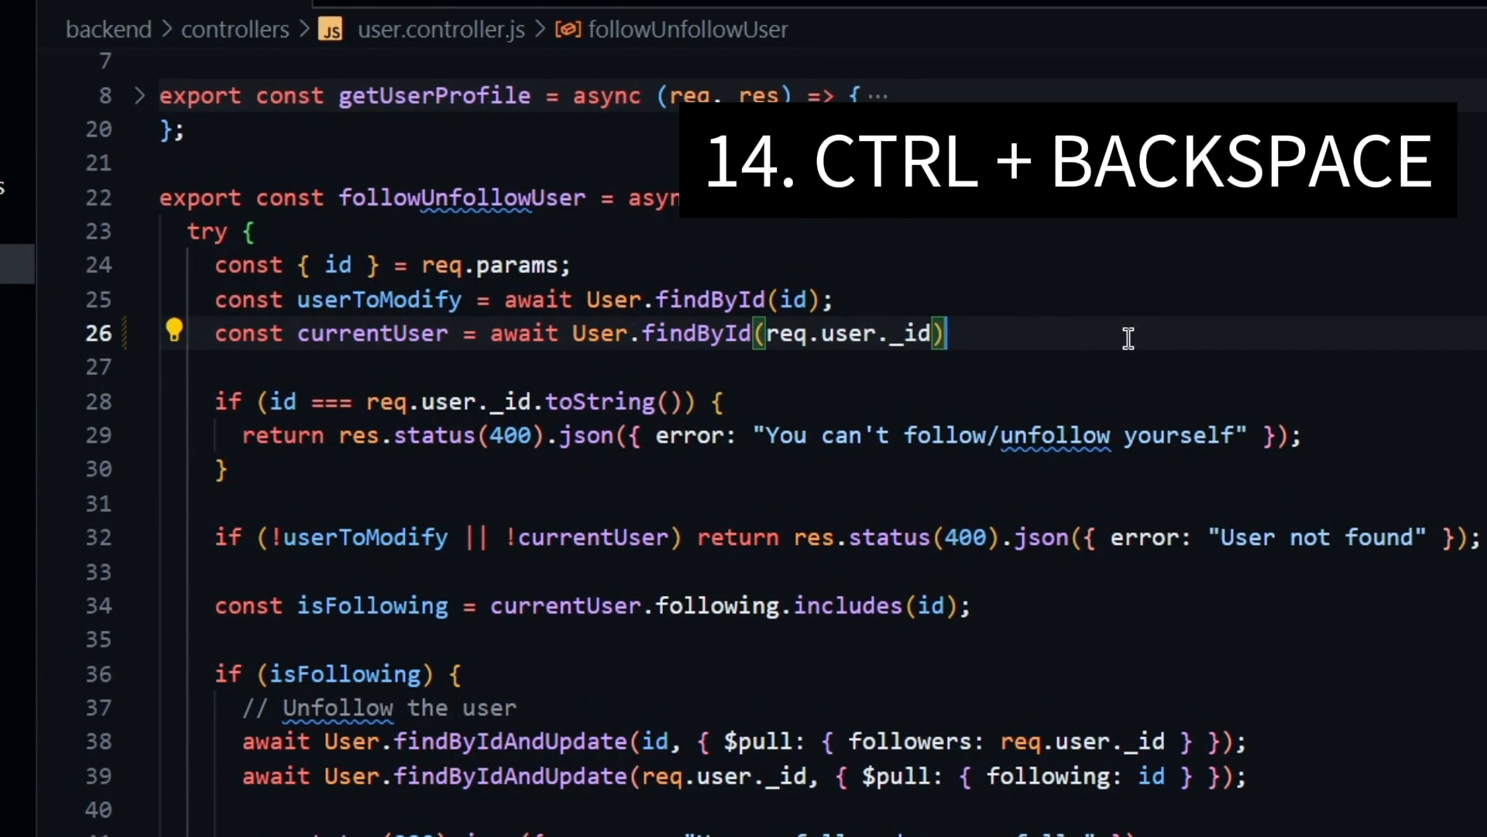
- Erase the currentUser and userToModify lookup lines word by word, removing the findById call
{"action": "key", "text": "Ctrl+Backspace"}
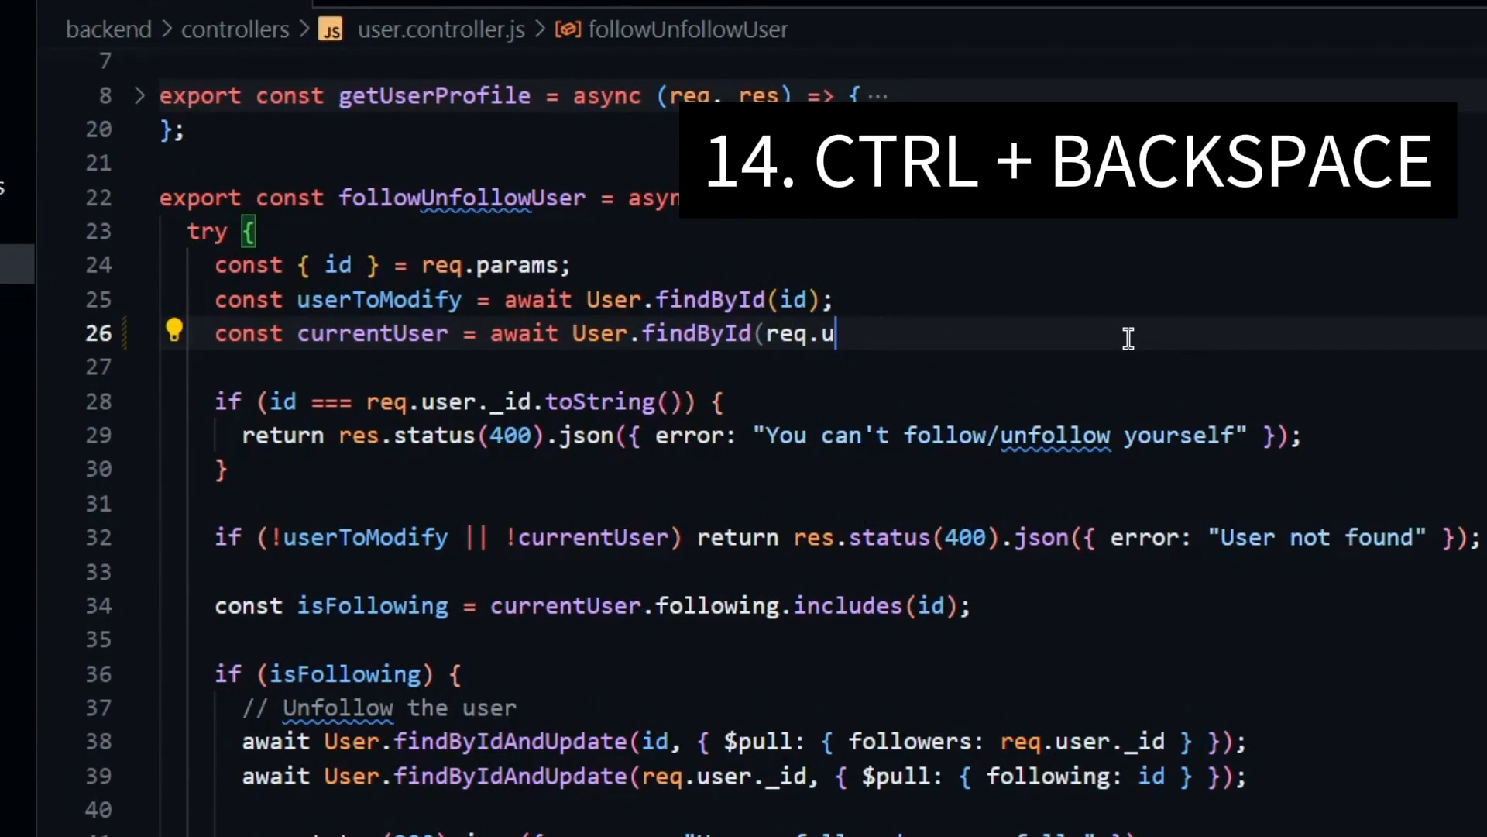
{"action": "key", "text": "Ctrl+Backspace"}
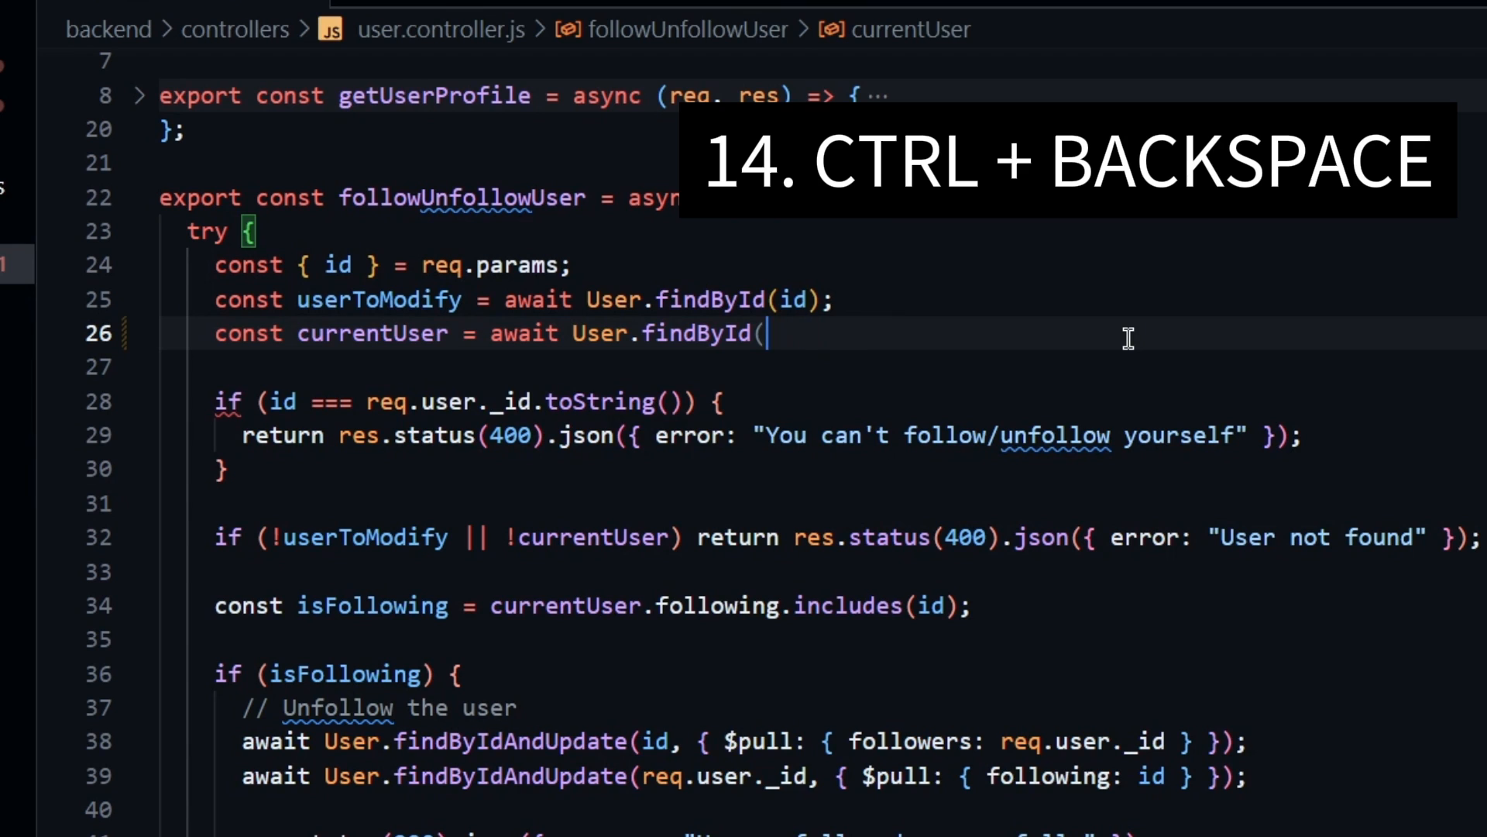
{"action": "key", "text": "ctrl+backspace"}
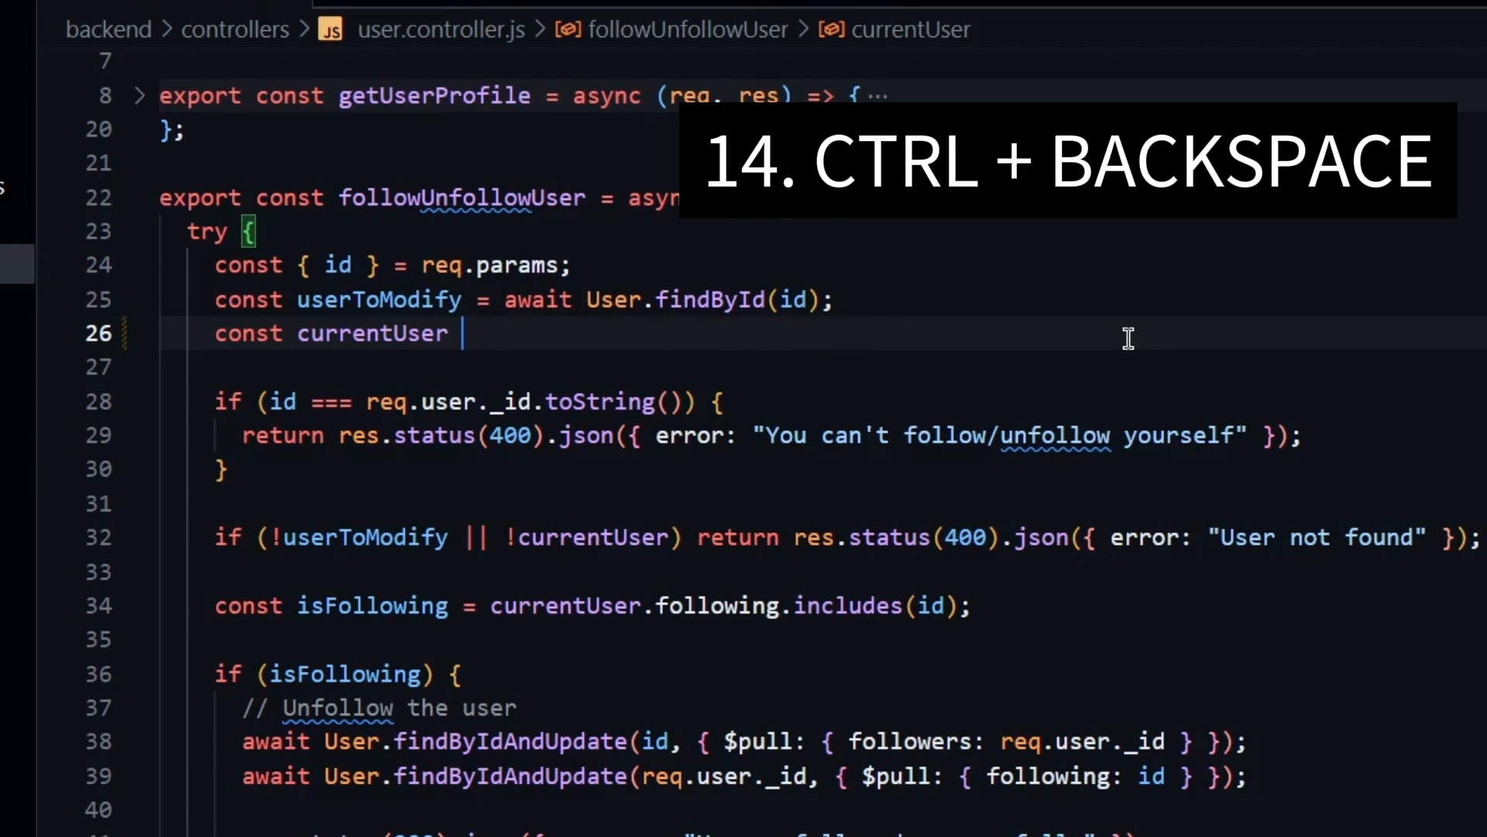
{"action": "key", "text": "Ctrl+Delete"}
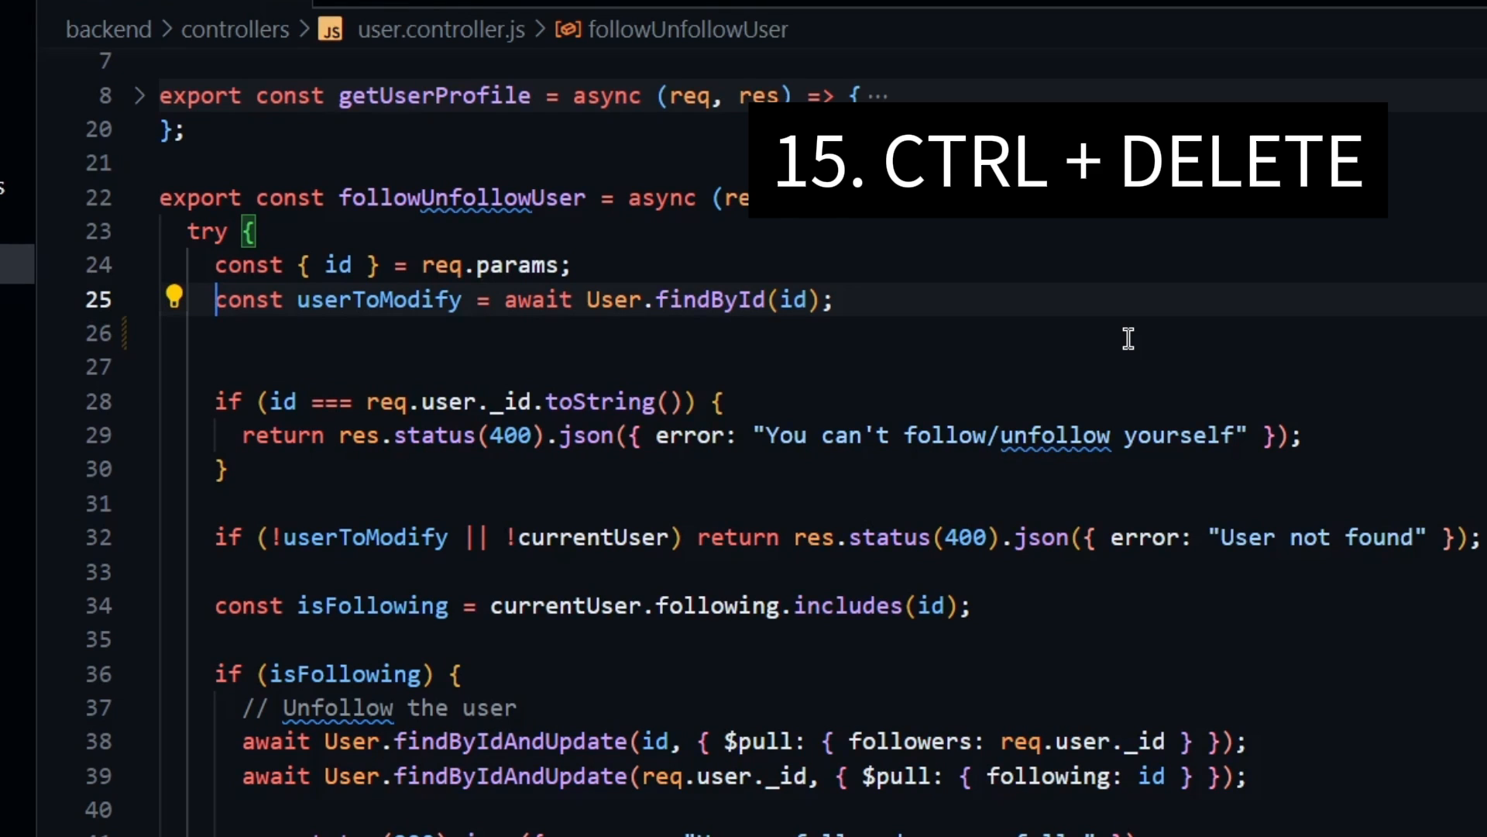
{"action": "key", "text": "Ctrl+Delete"}
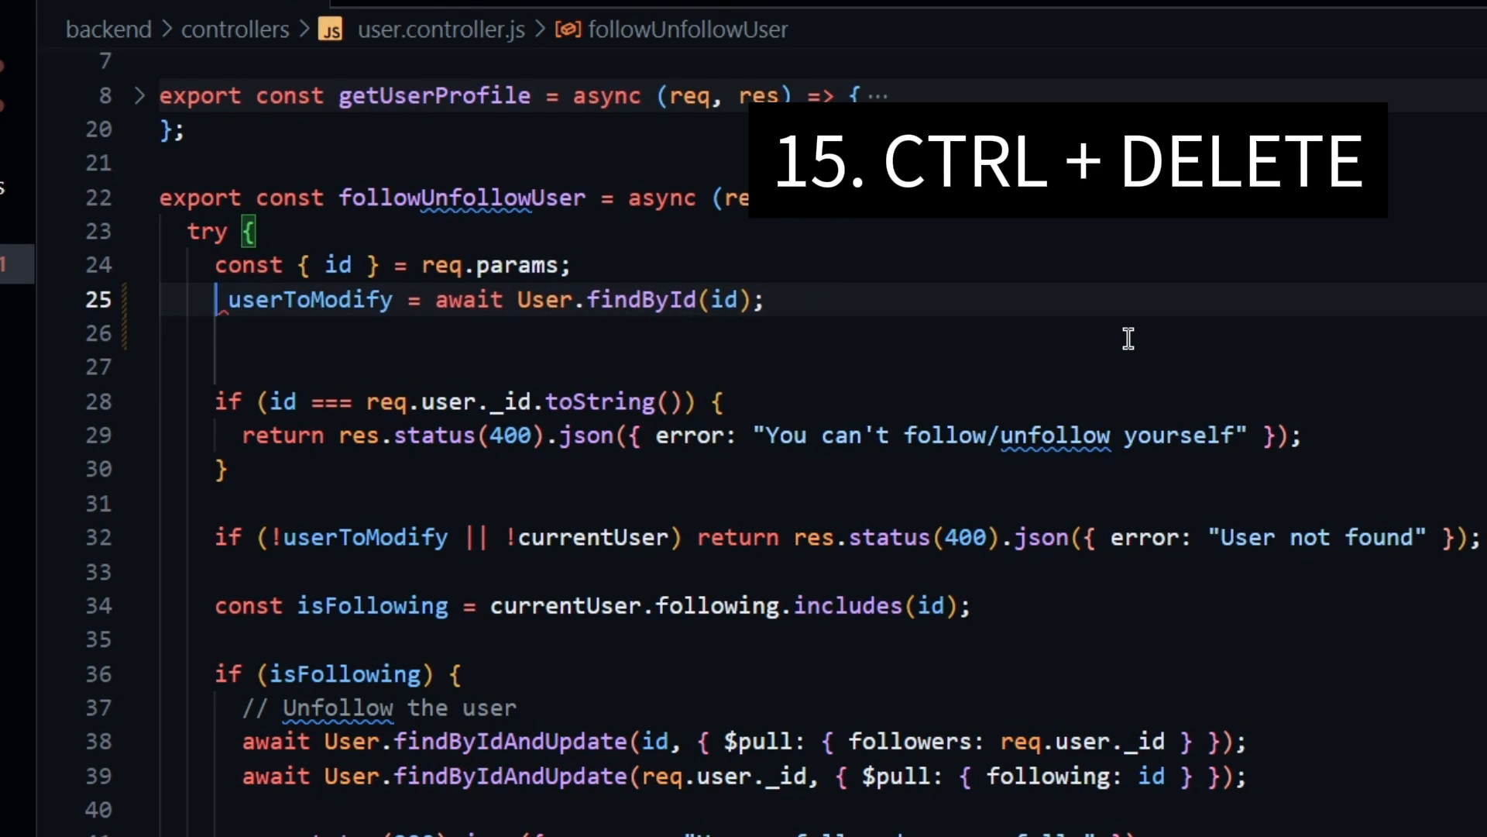
{"action": "key", "text": "Ctrl+Delete"}
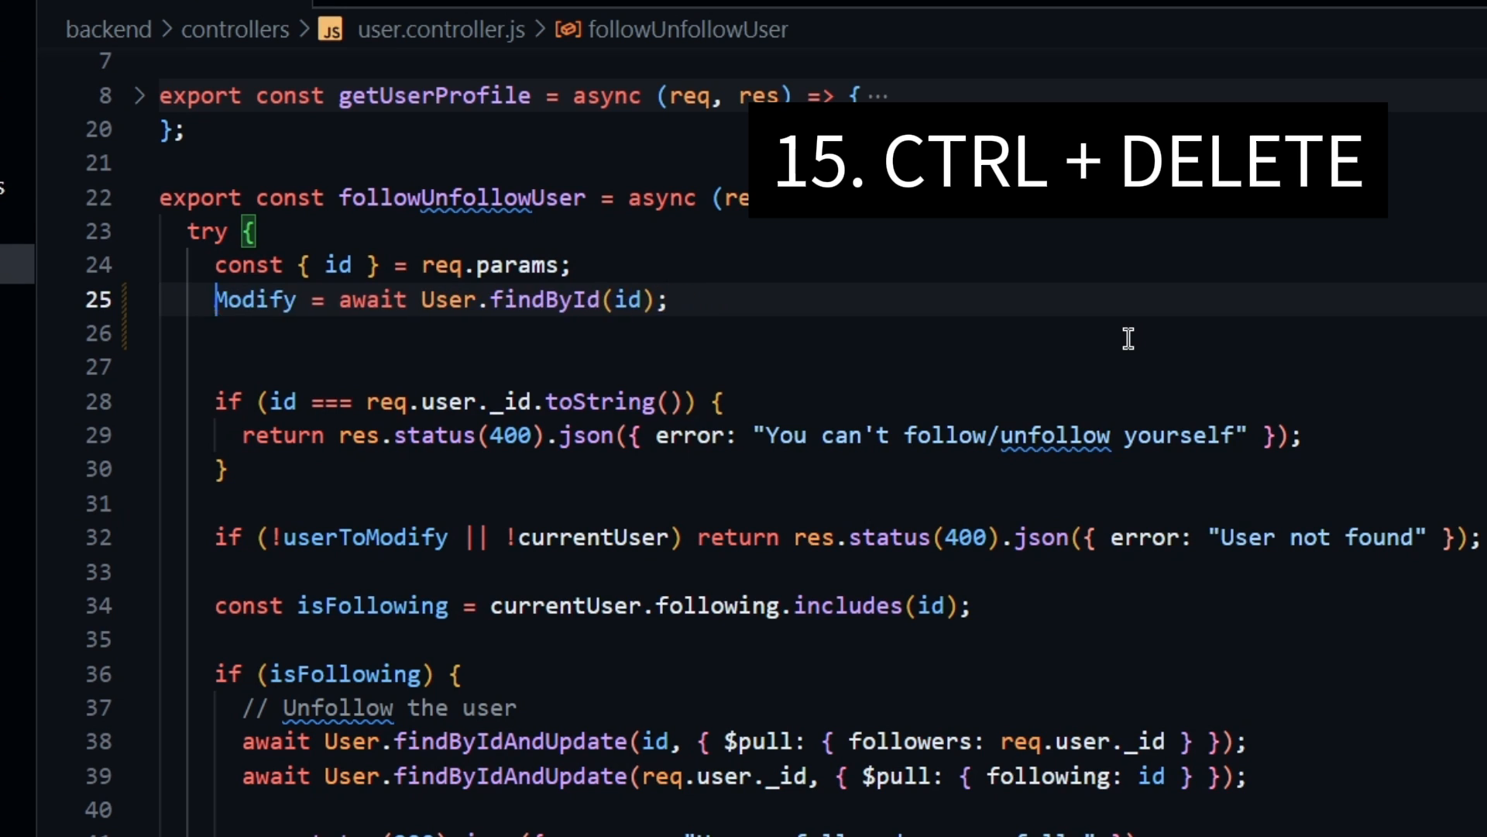
{"action": "key", "text": "Ctrl+Delete"}
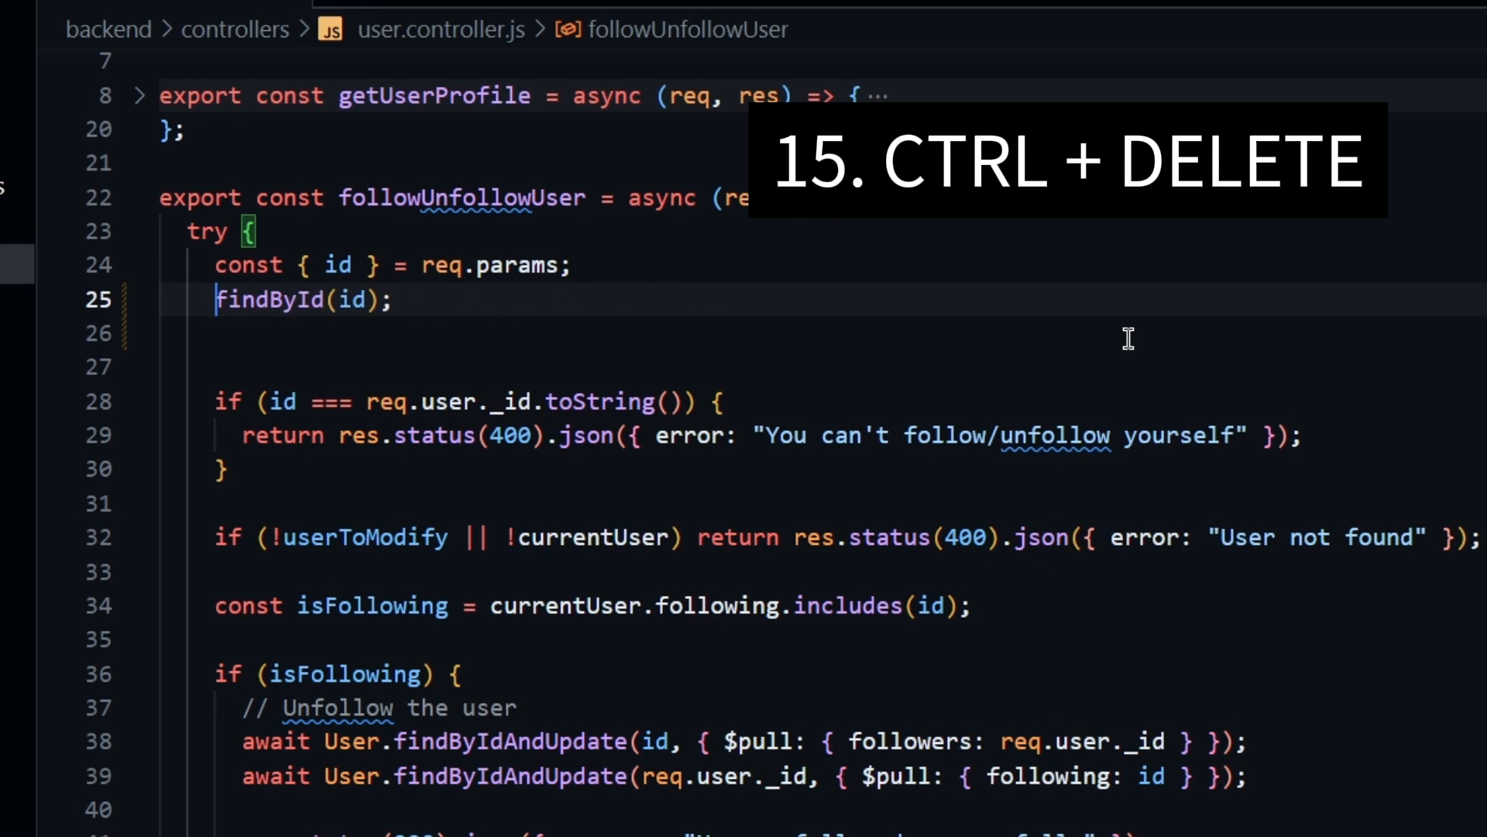
{"action": "key", "text": "Ctrl+Shift+K"}
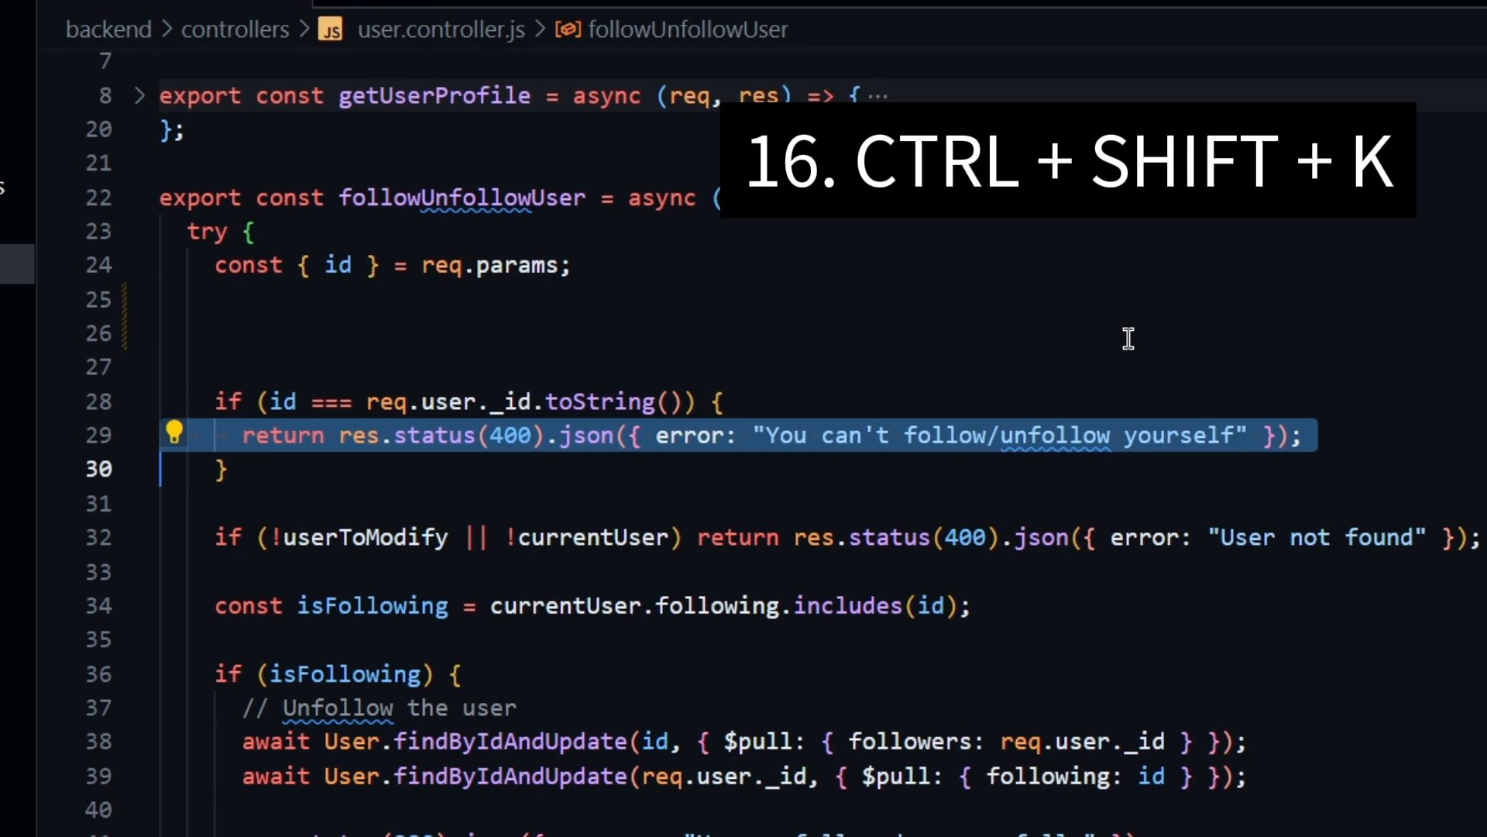
- Delete the self-follow error return and the following line as whole lines
{"action": "key", "text": "Ctrl+Shift+K"}
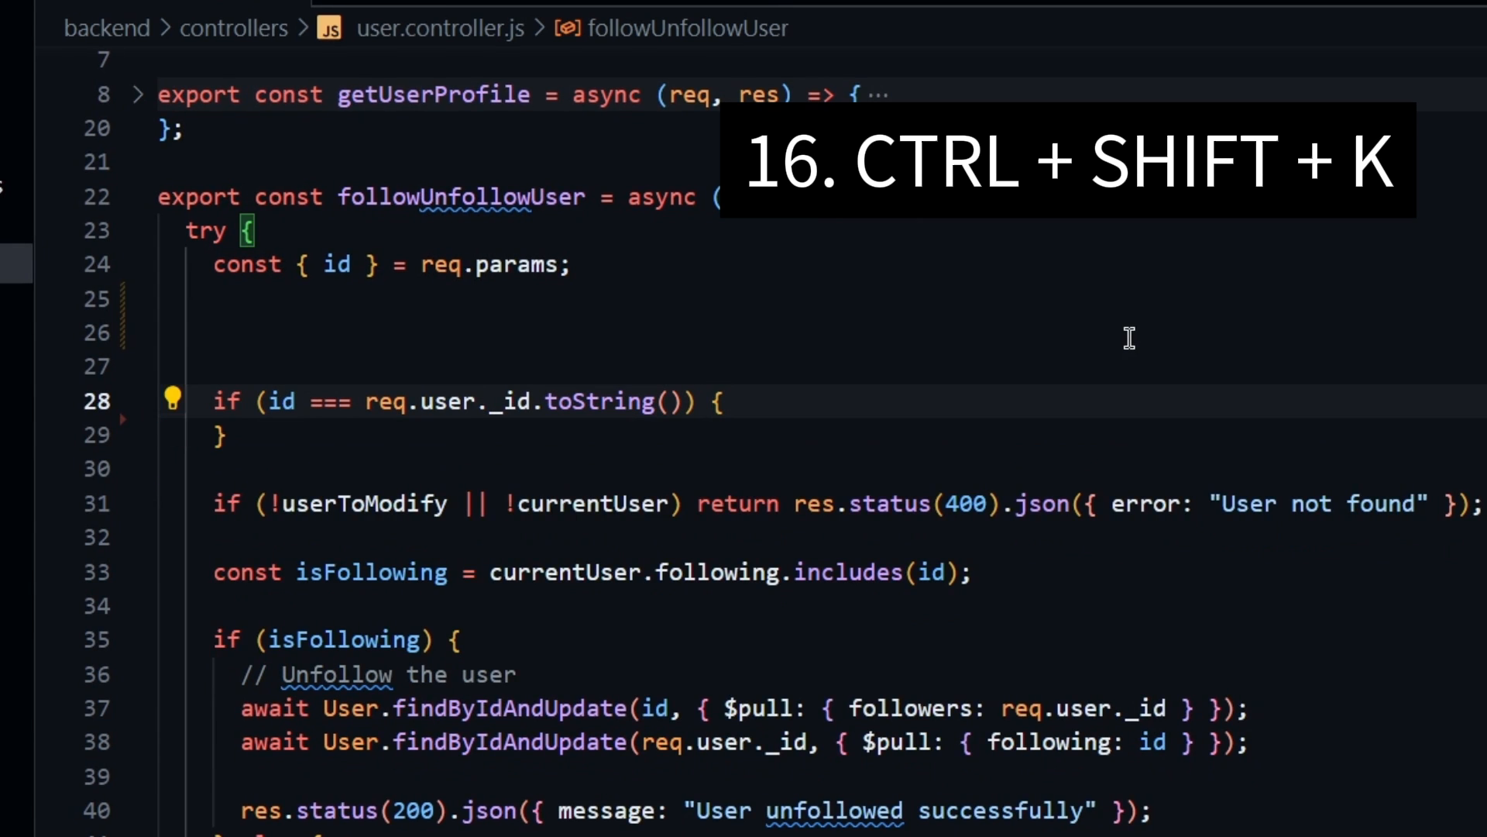
{"action": "key", "text": "Ctrl+Shift+K"}
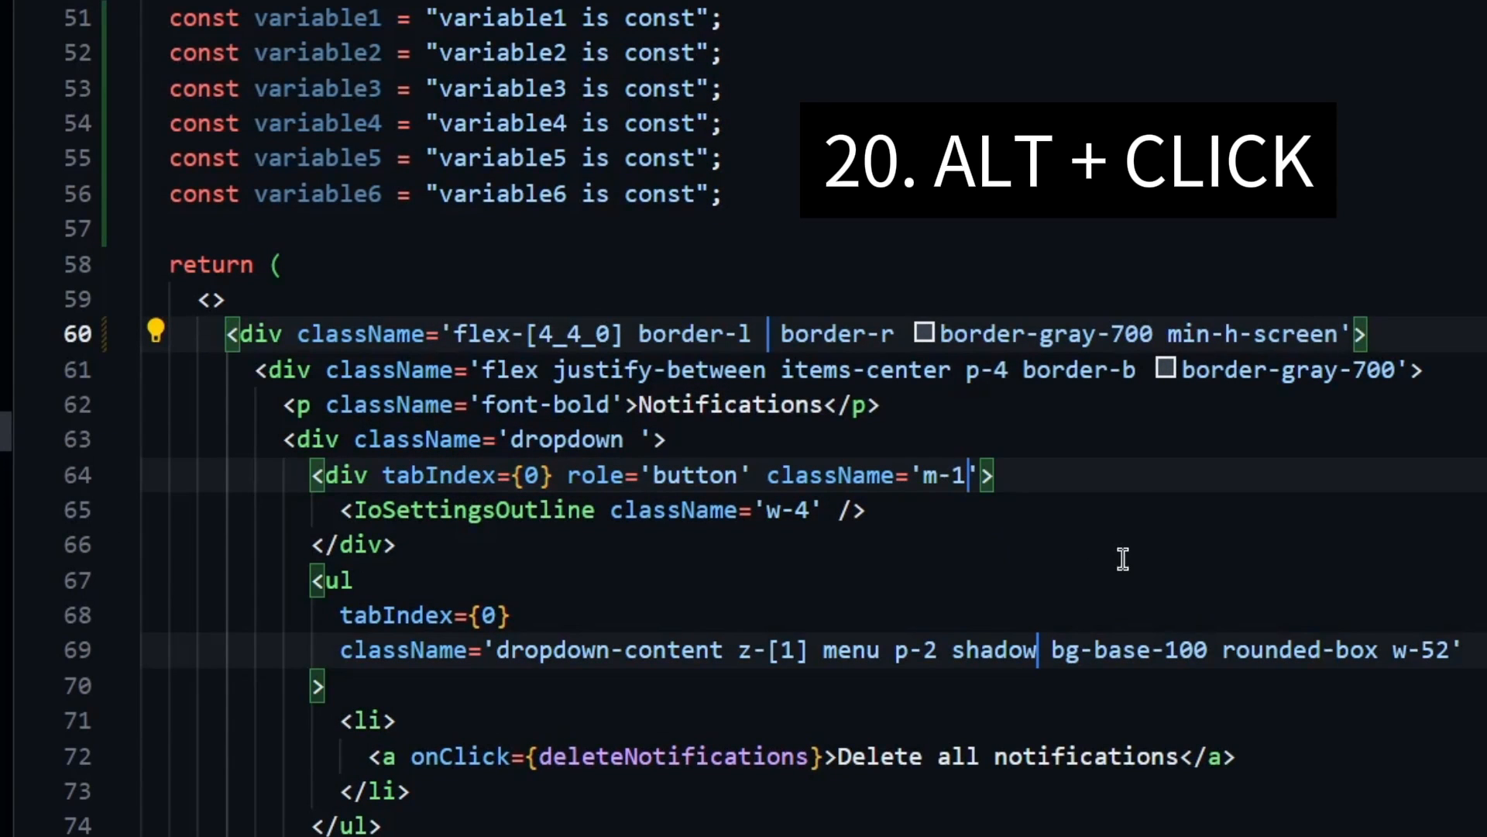
- Type 'text-prett' into several className strings at once with multiple cursors
{"action": "type", "text": "text-prett"}
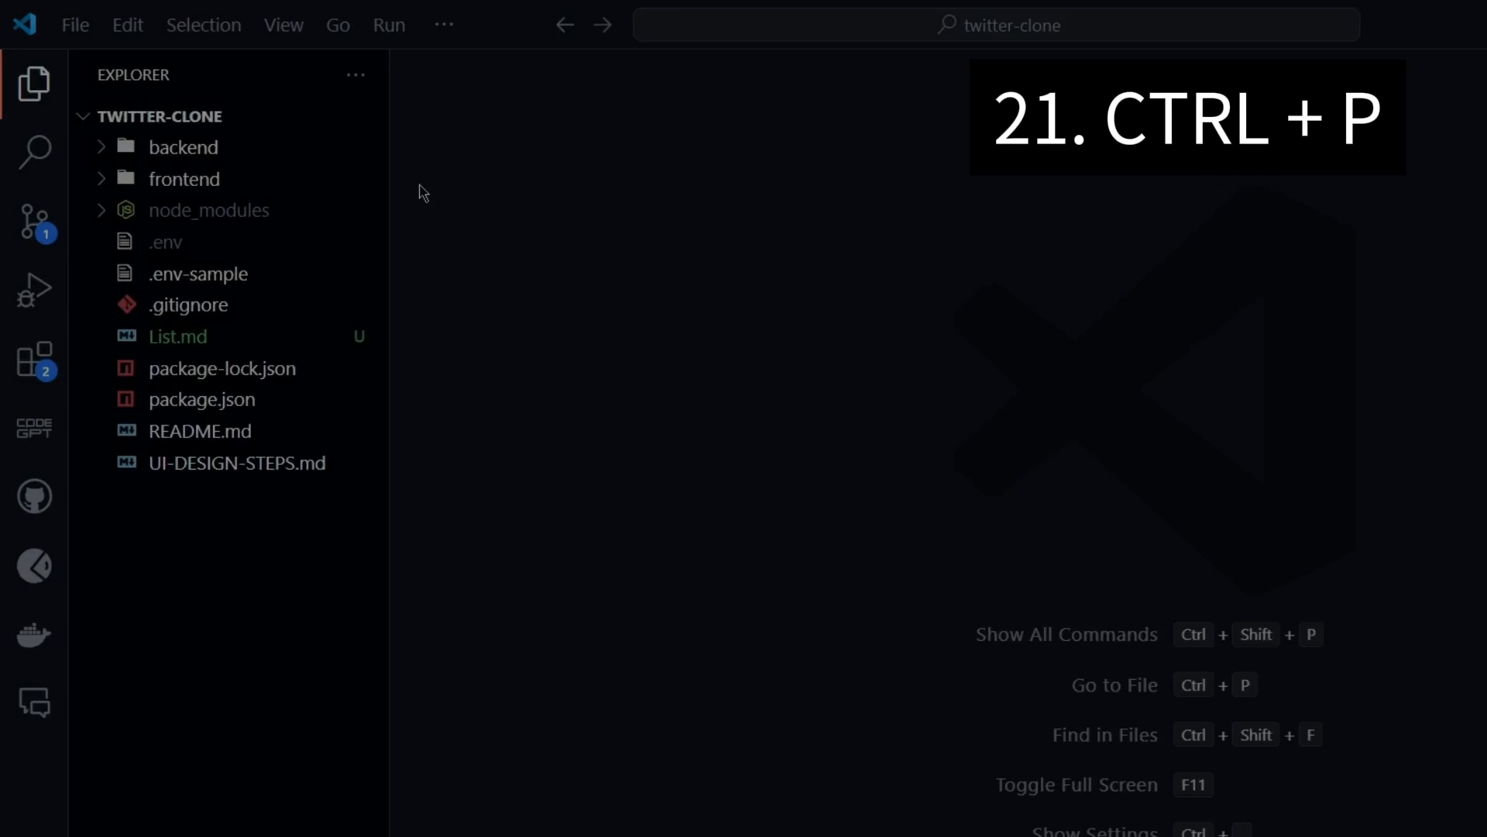
- Expand the backend folder and locate user.controller.js via Quick Open by typing 'userto'
{"action": "left_click", "coordinate": [183, 145]}
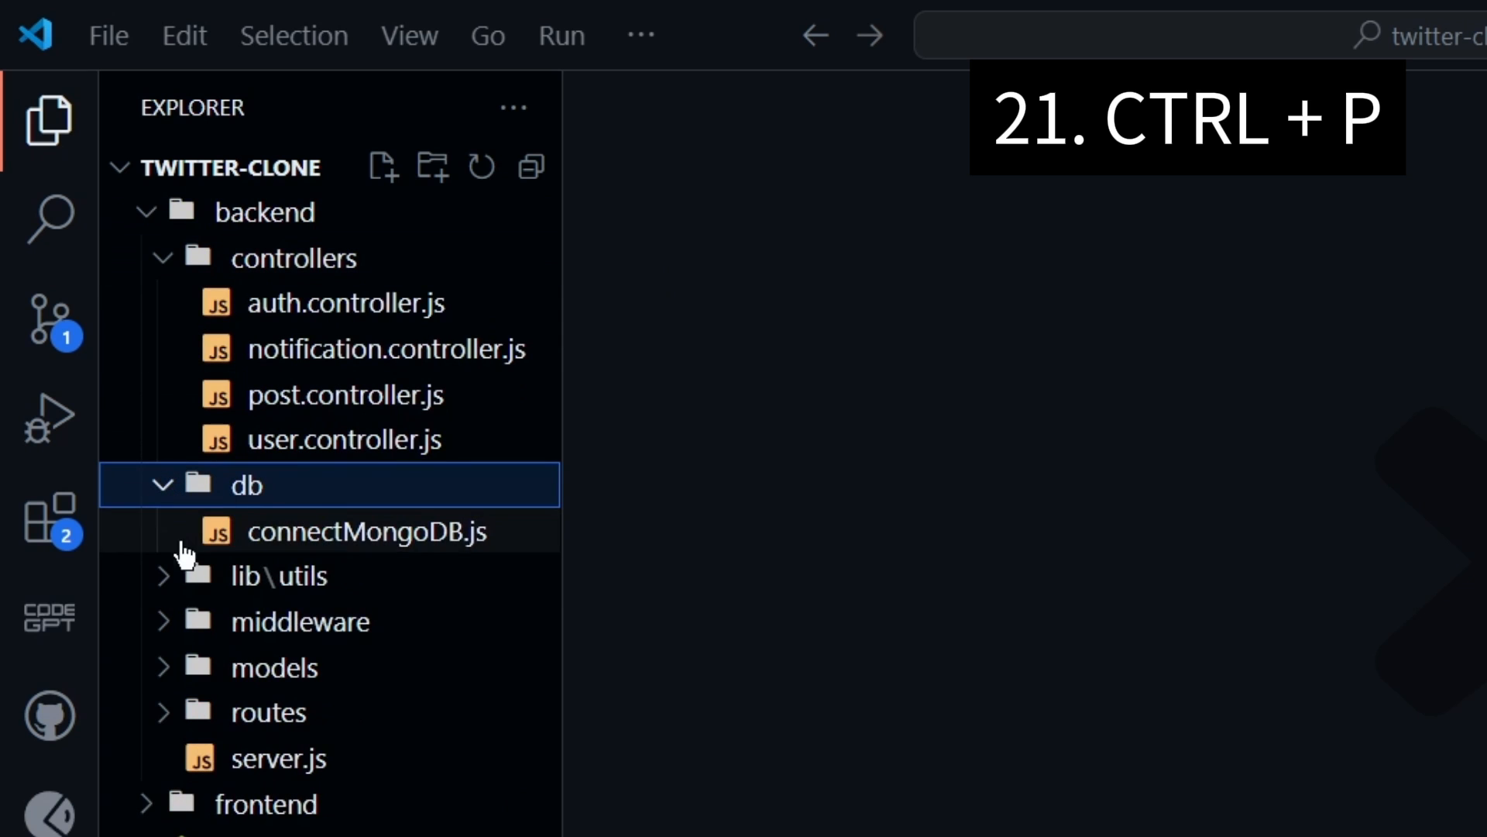
{"action": "key", "text": "Ctrl+P"}
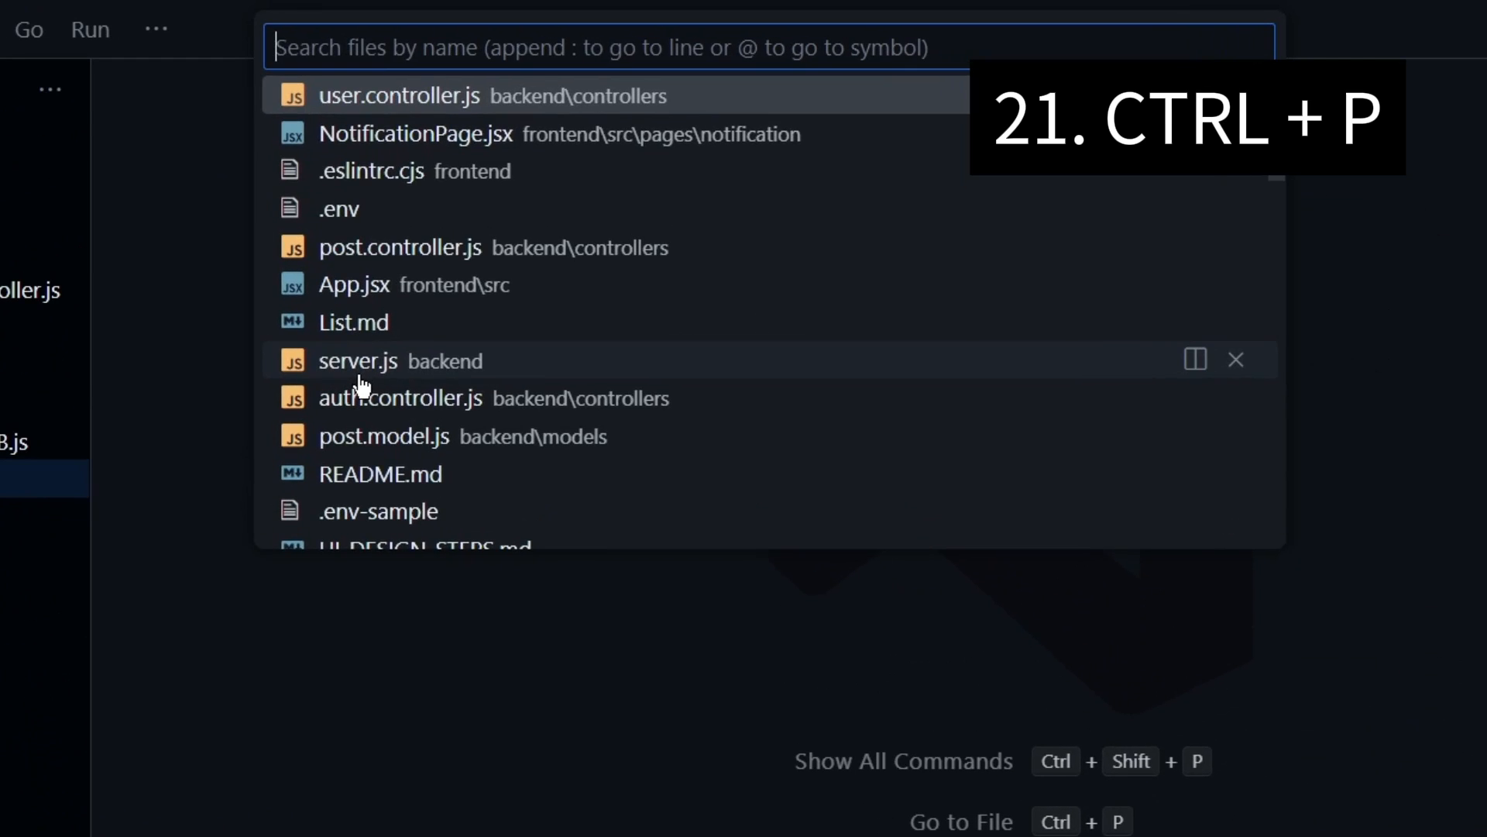
{"action": "type", "text": "userto"}
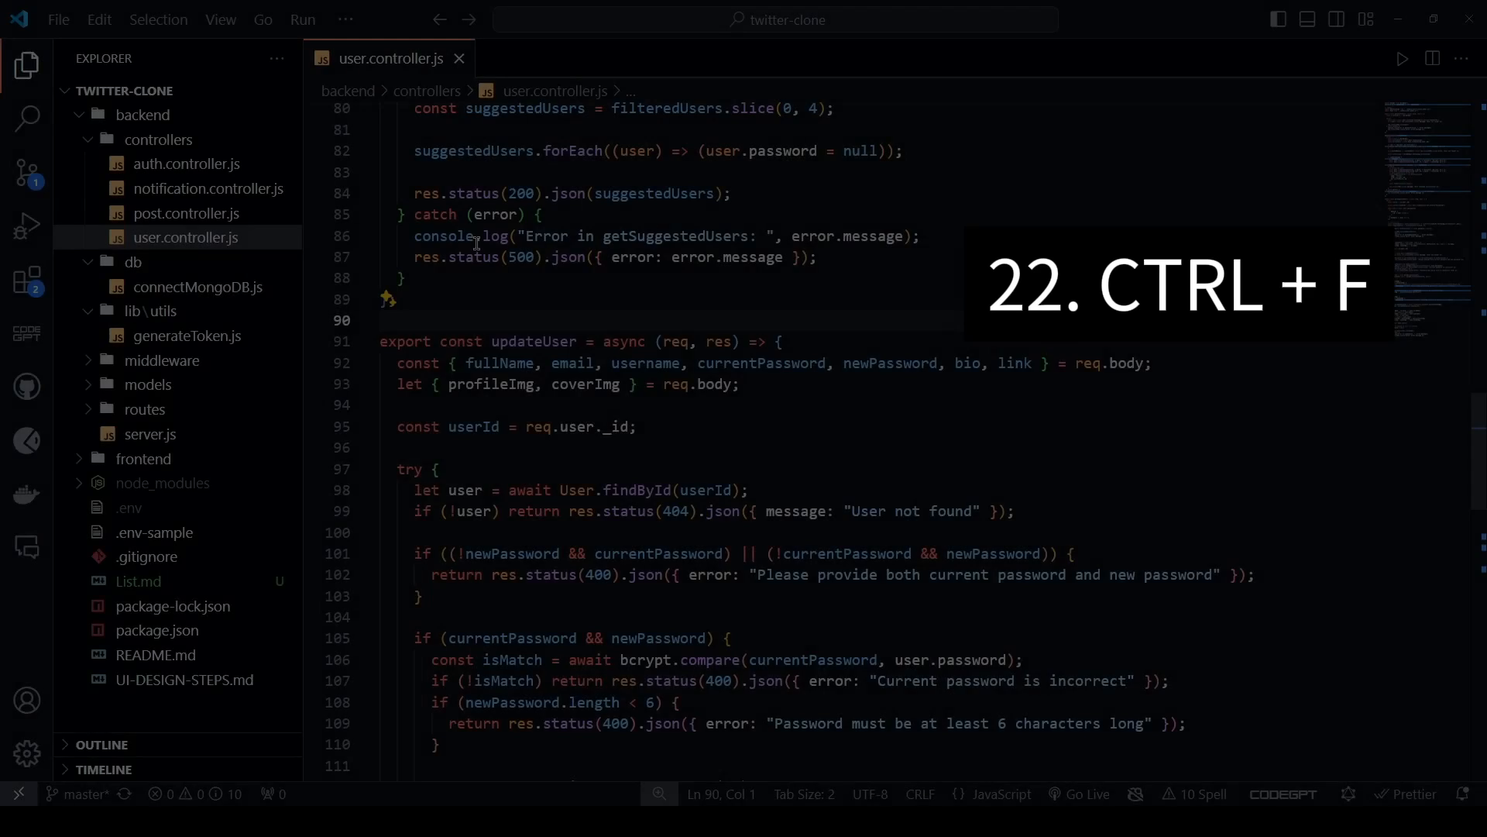
- Search the file for 'follow', then close auth.controller.js with Ctrl+W
{"action": "key", "text": "Ctrl+f"}
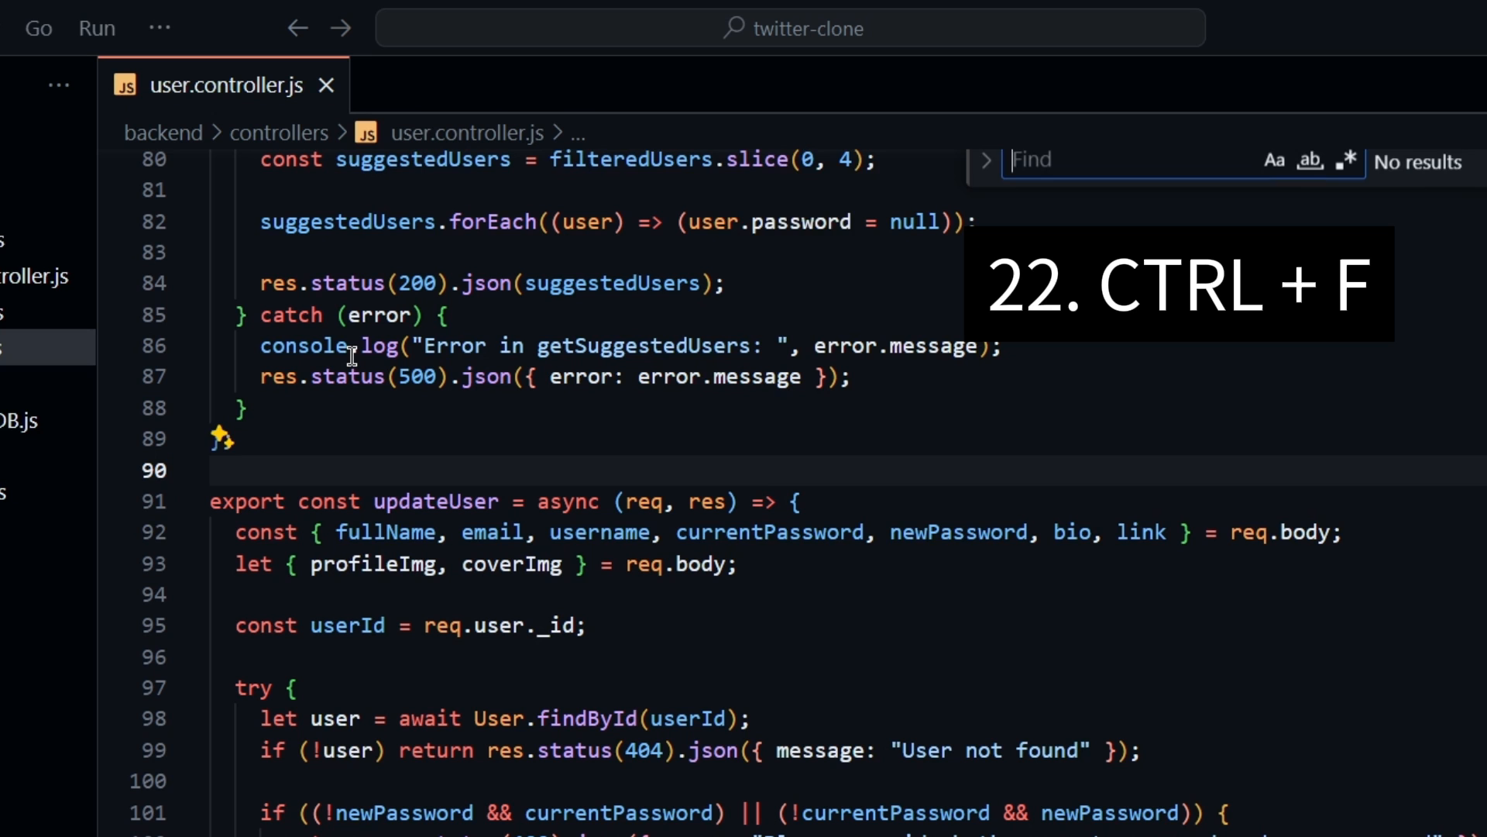
{"action": "type", "text": "followers: newUser.followers,"}
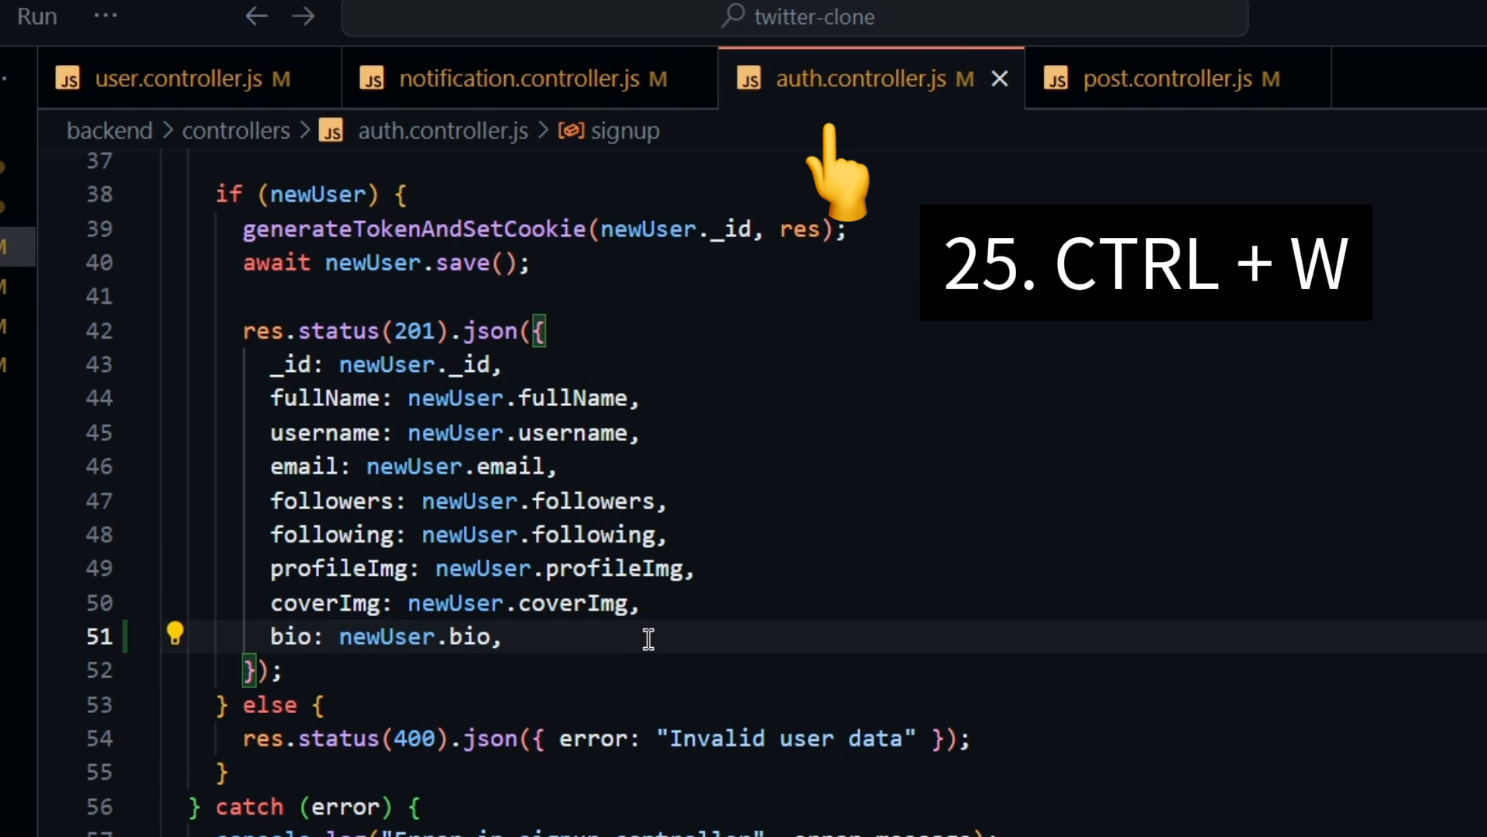
{"action": "key", "text": "ctrl+w"}
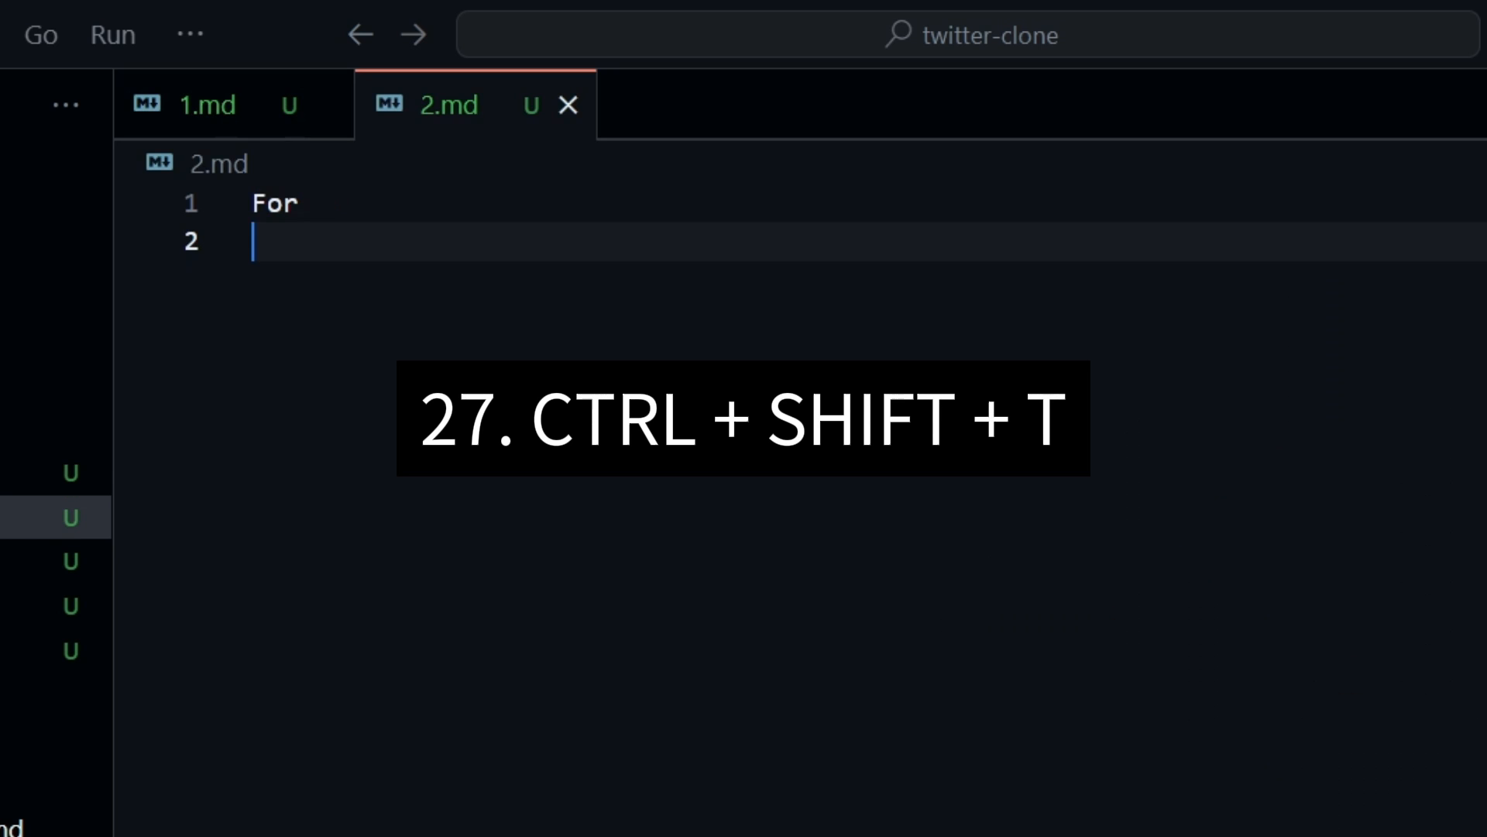
- Reopen the closed notes, pick post.controller.js from recent files, and bring up the Command Palette
{"action": "key", "text": "Ctrl+Shift+T"}
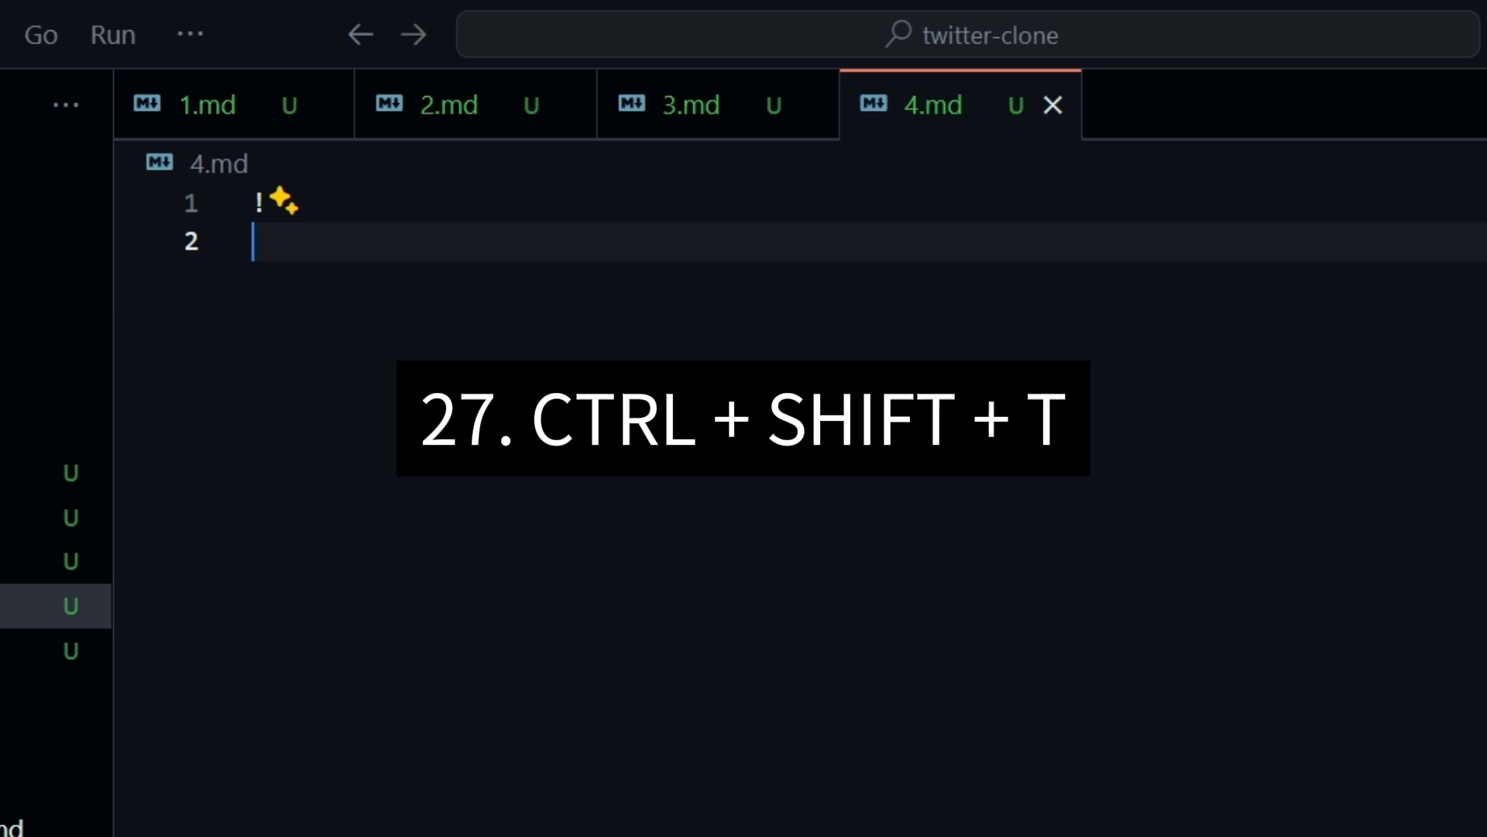
{"action": "key", "text": "Ctrl+P"}
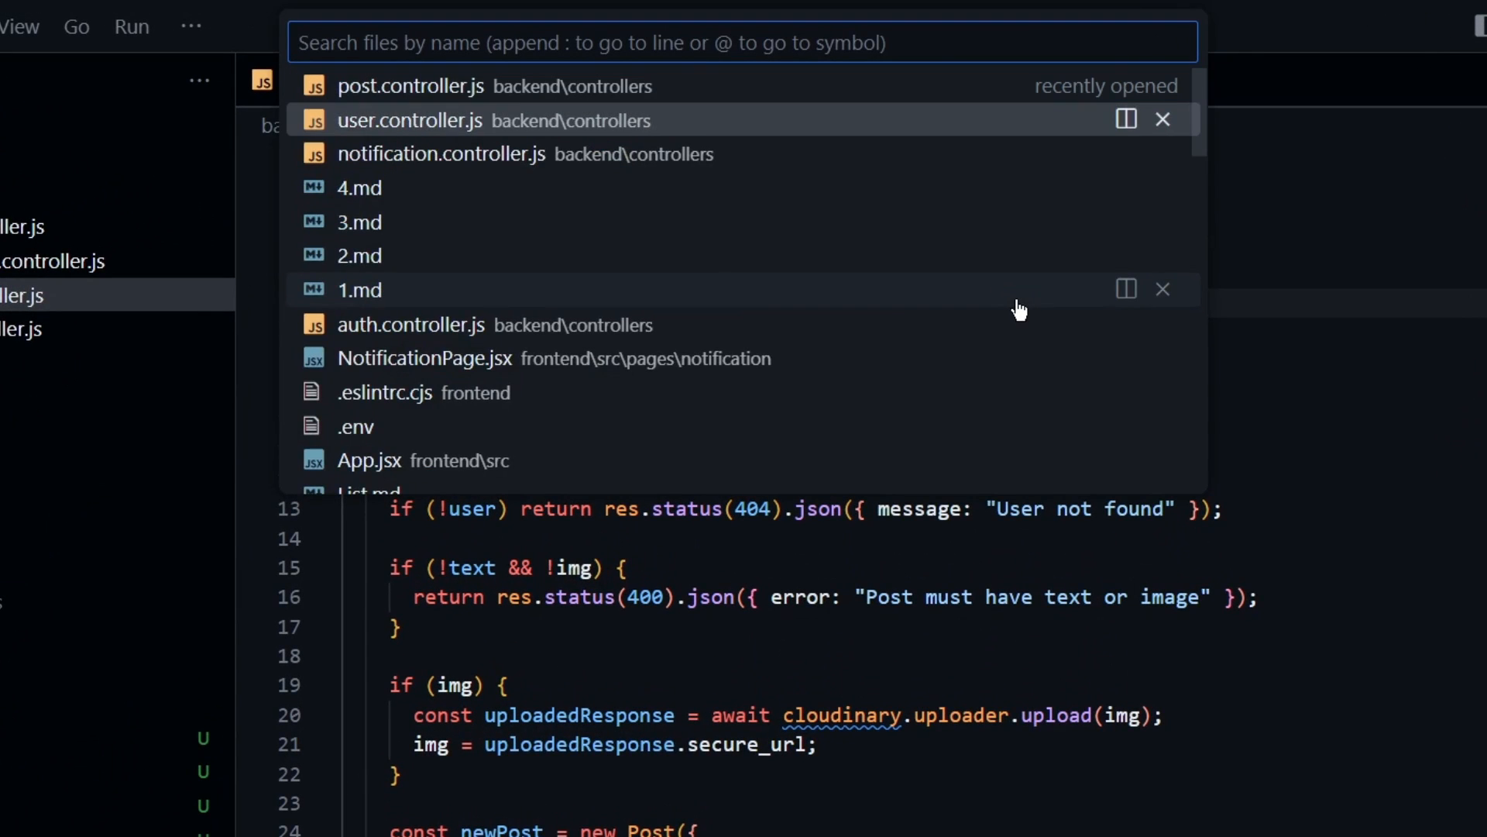
{"action": "left_click", "coordinate": [384, 87]}
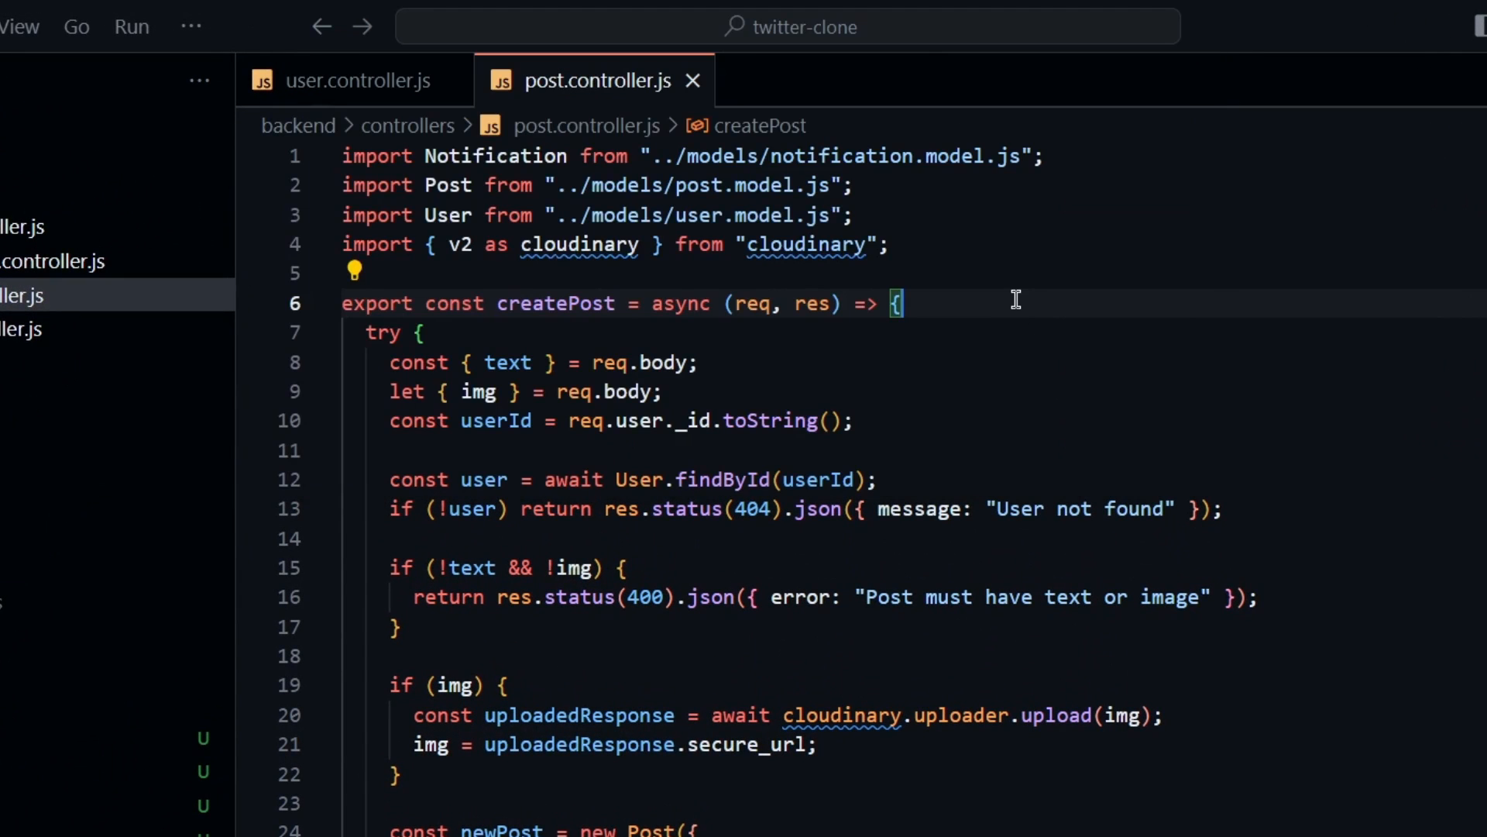
{"action": "key", "text": "Ctrl+Shift+P"}
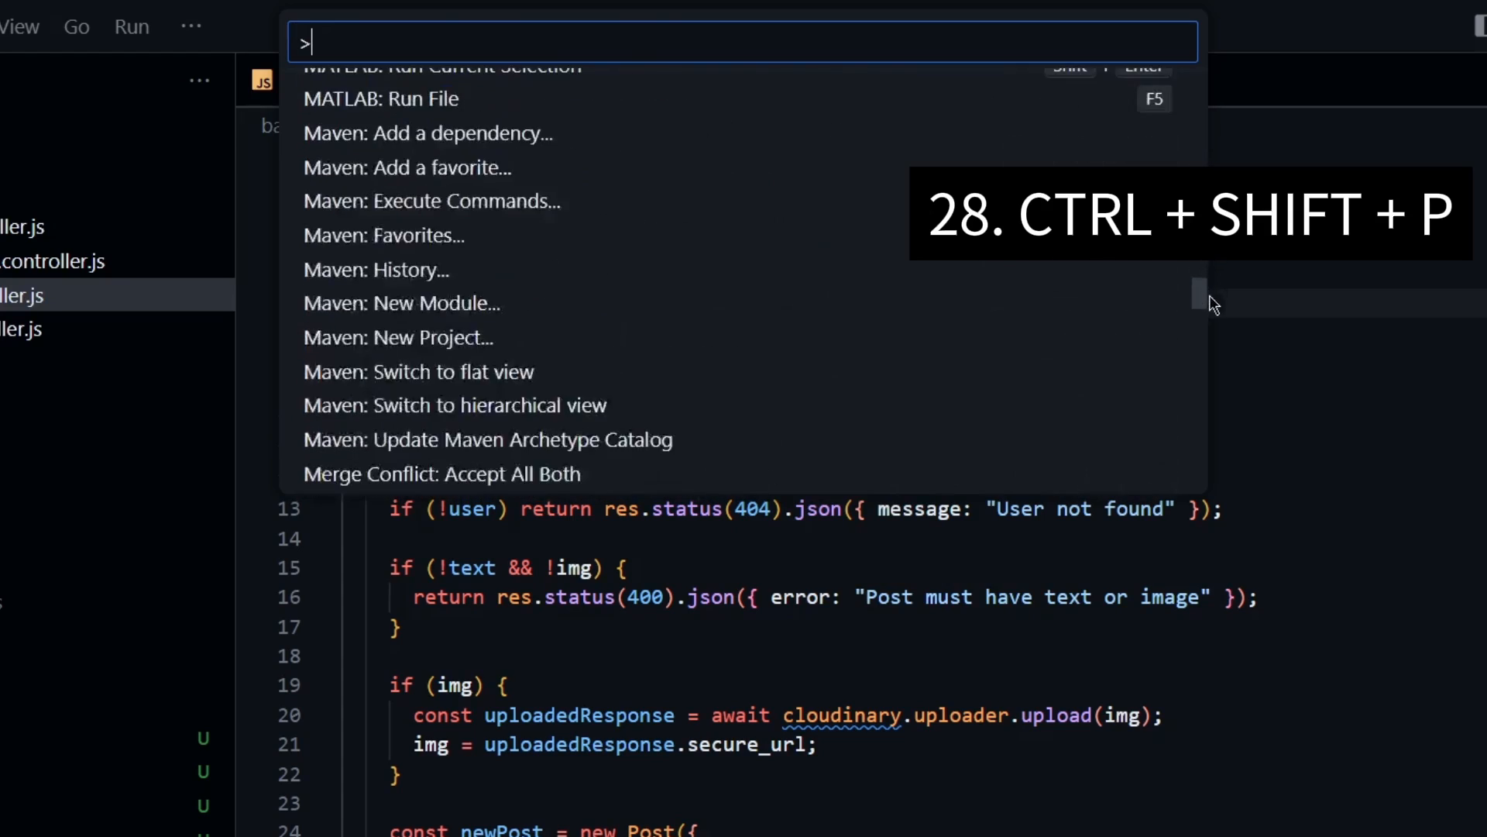
{"action": "type", "text": "fold"}
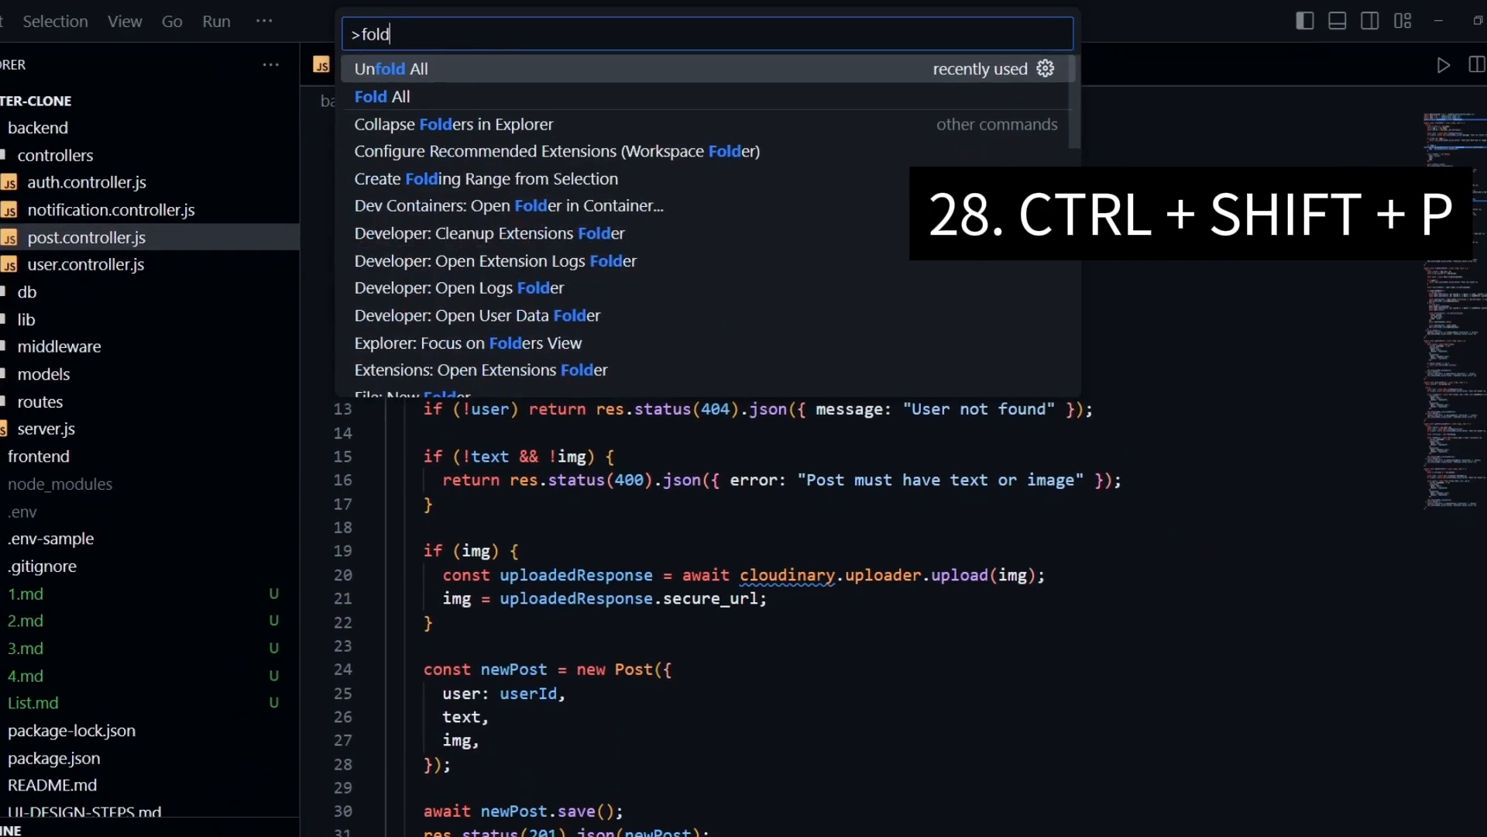
{"action": "left_click", "coordinate": [381, 96]}
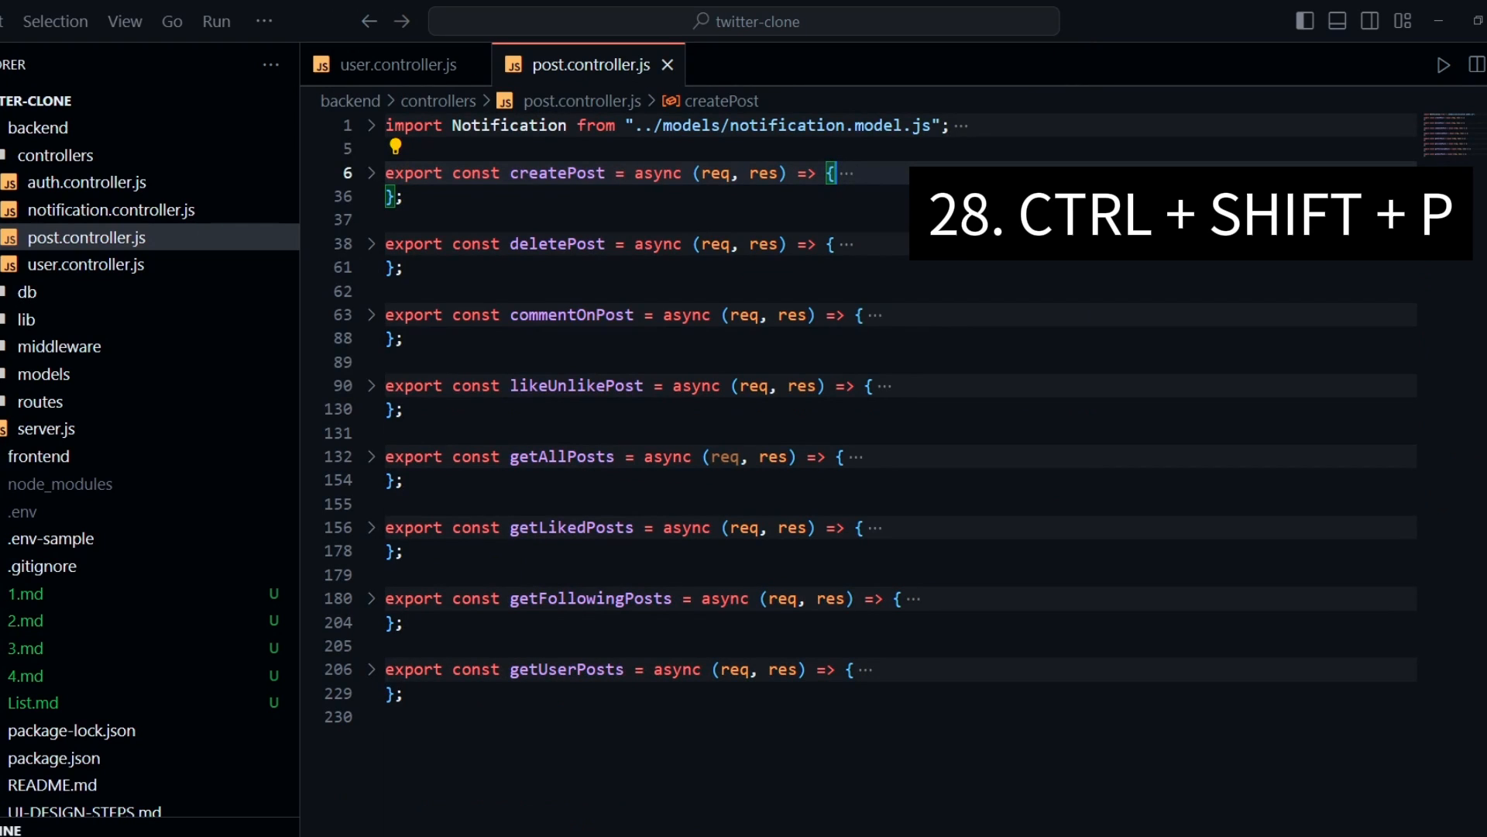
{"action": "key", "text": "Ctrl+Shift+P"}
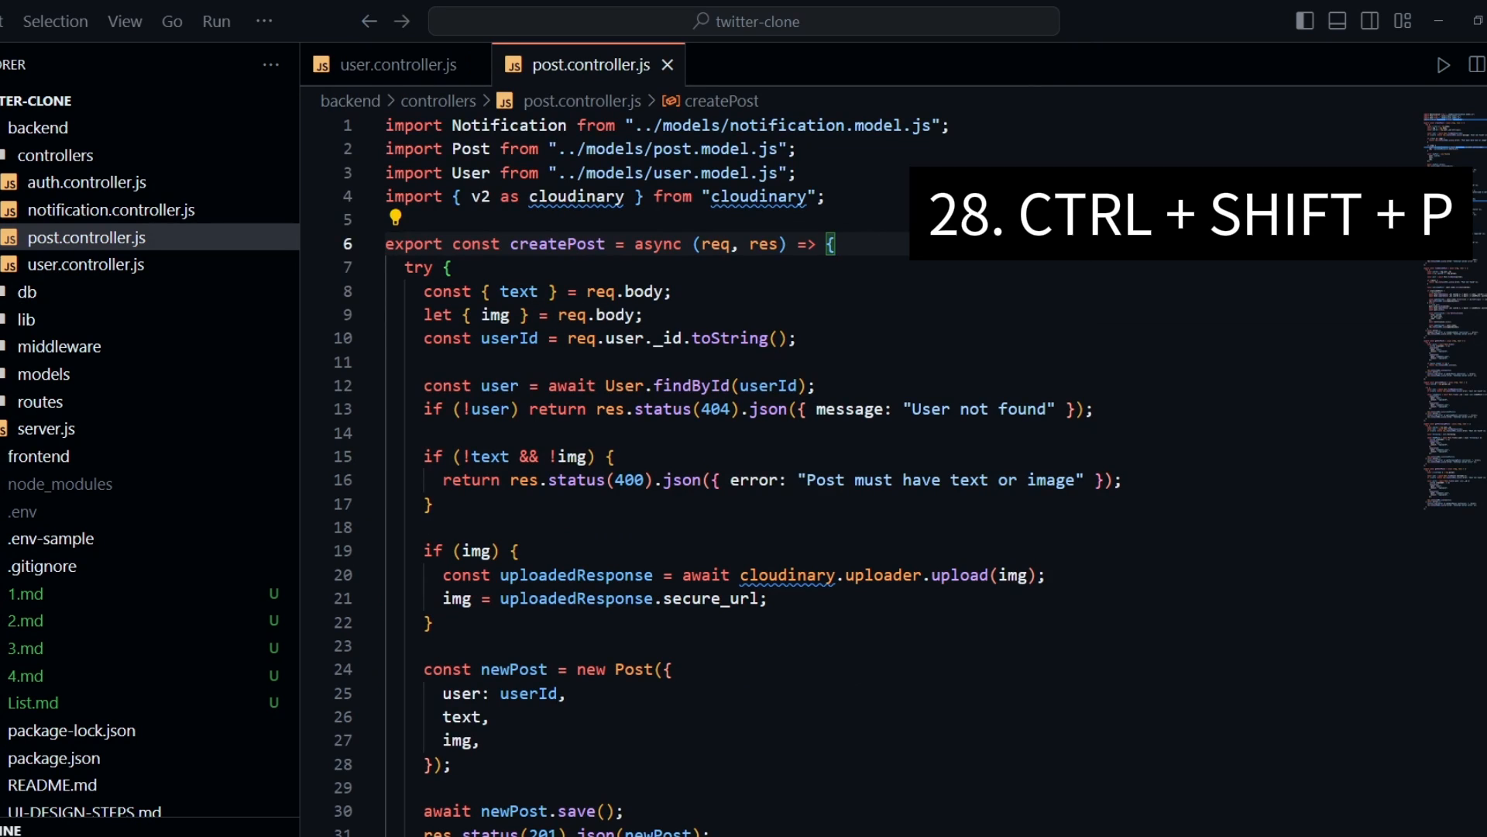
{"action": "key", "text": "Ctrl+Shift+P"}
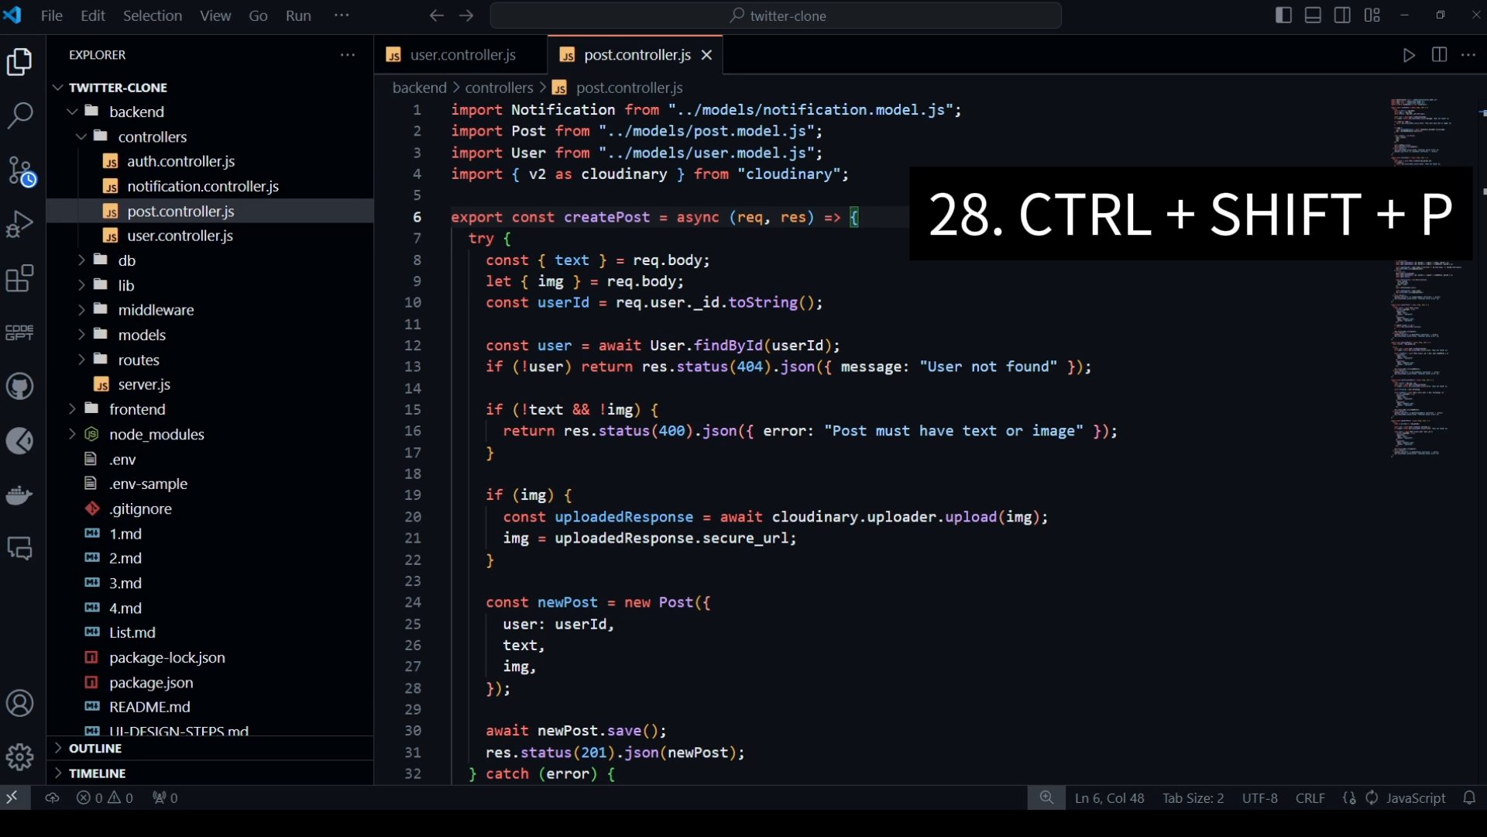
- Toggle the sidebar with Ctrl+B, visit Extensions, and return to the Explorer file tree
{"action": "key", "text": "Ctrl+b"}
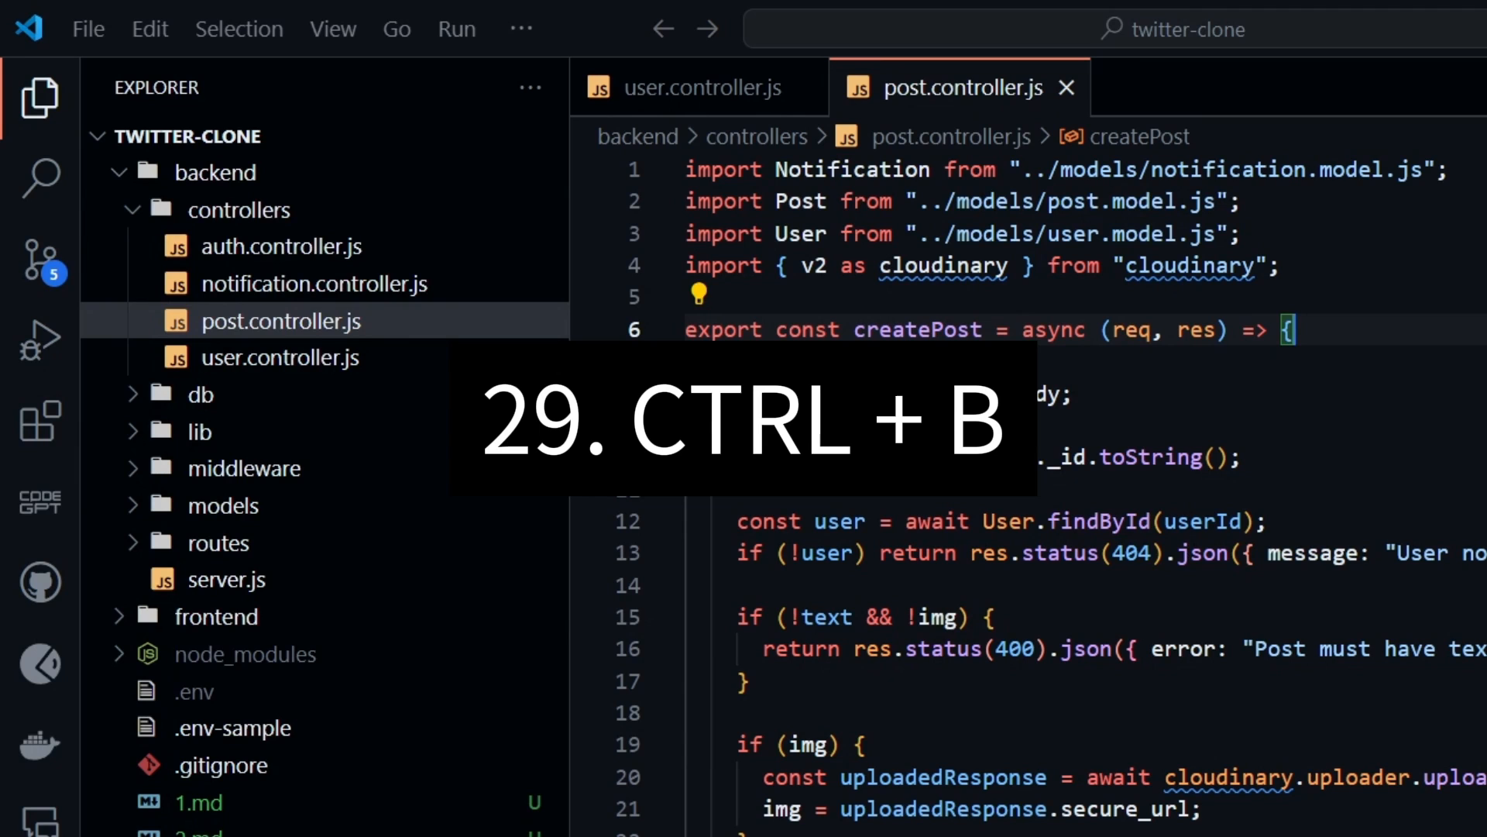
{"action": "key", "text": "Ctrl+B"}
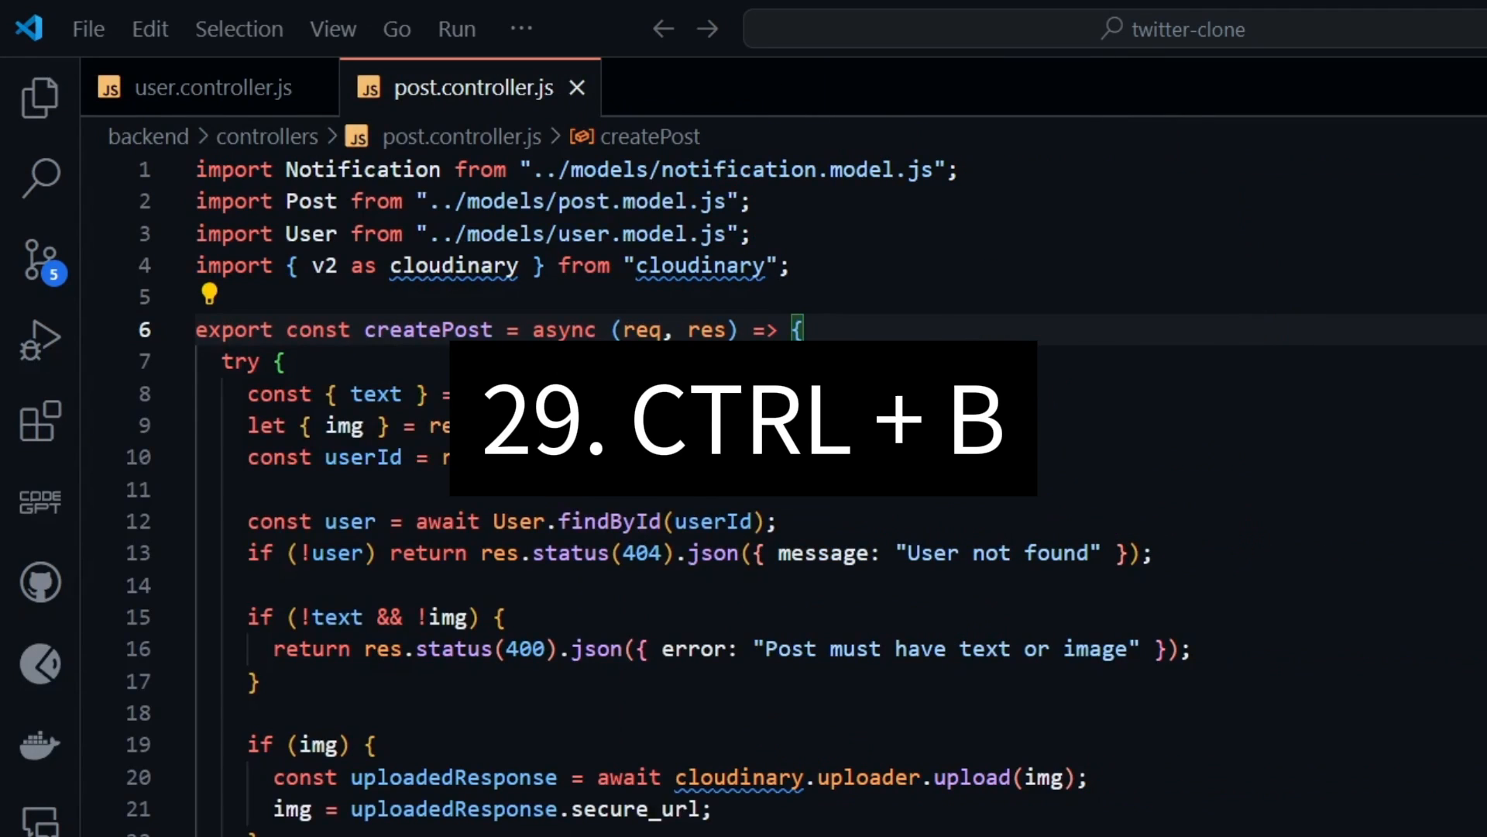
{"action": "key", "text": "ctrl+b"}
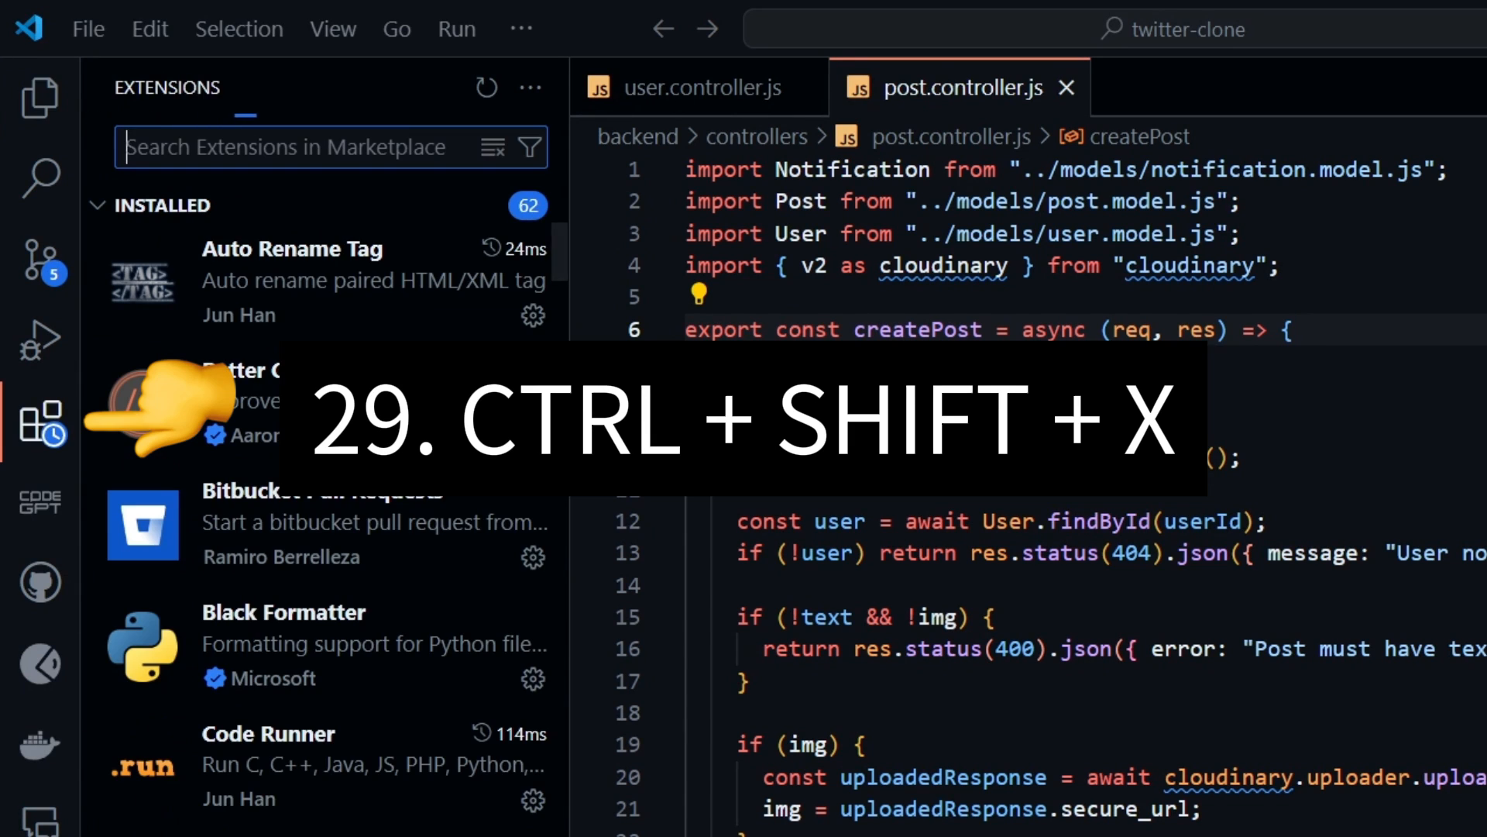
{"action": "key", "text": "Ctrl+Shift+E"}
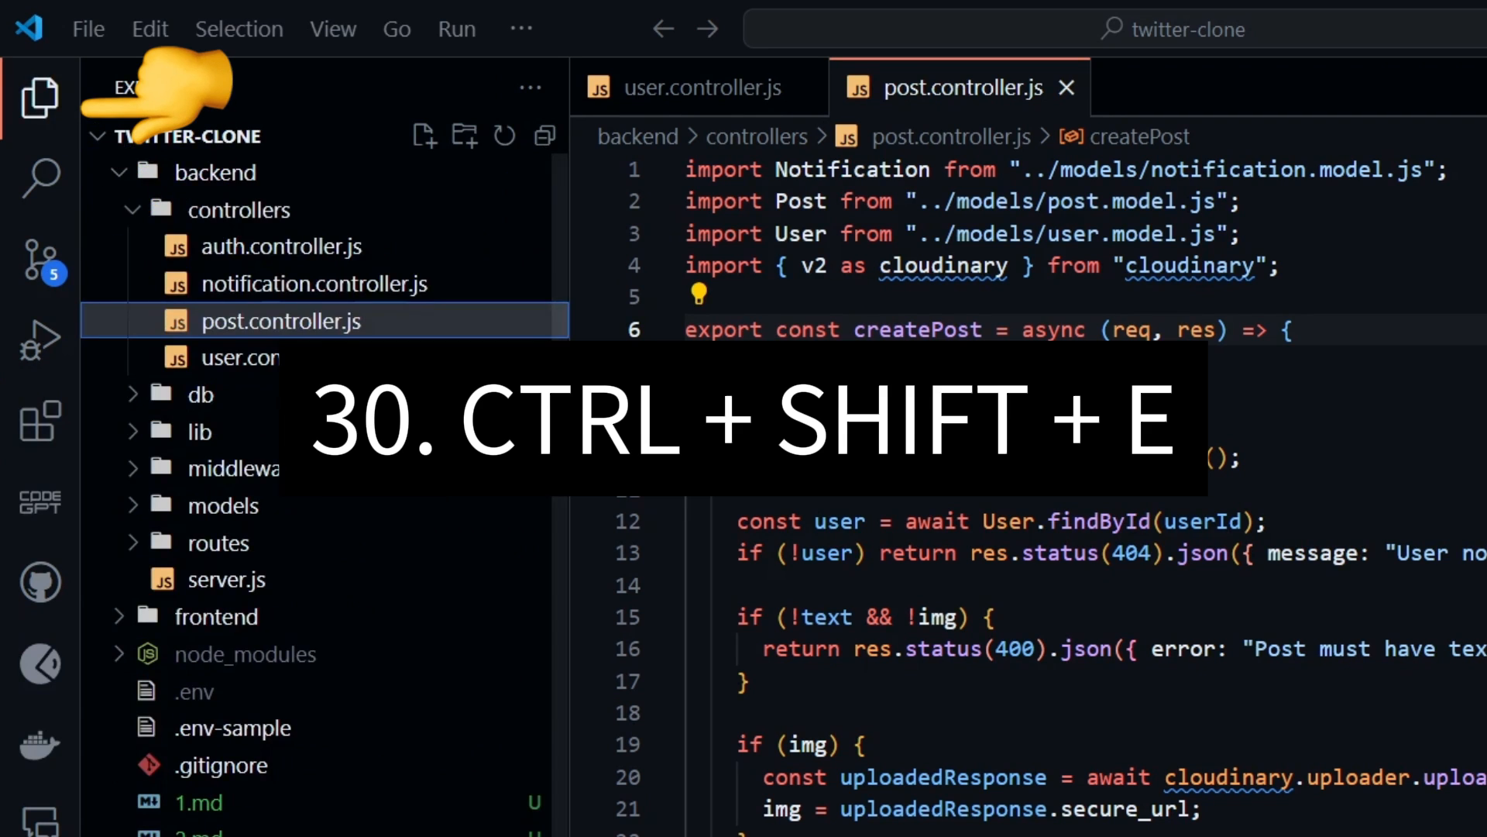
{"action": "key", "text": "Ctrl+Shift+G"}
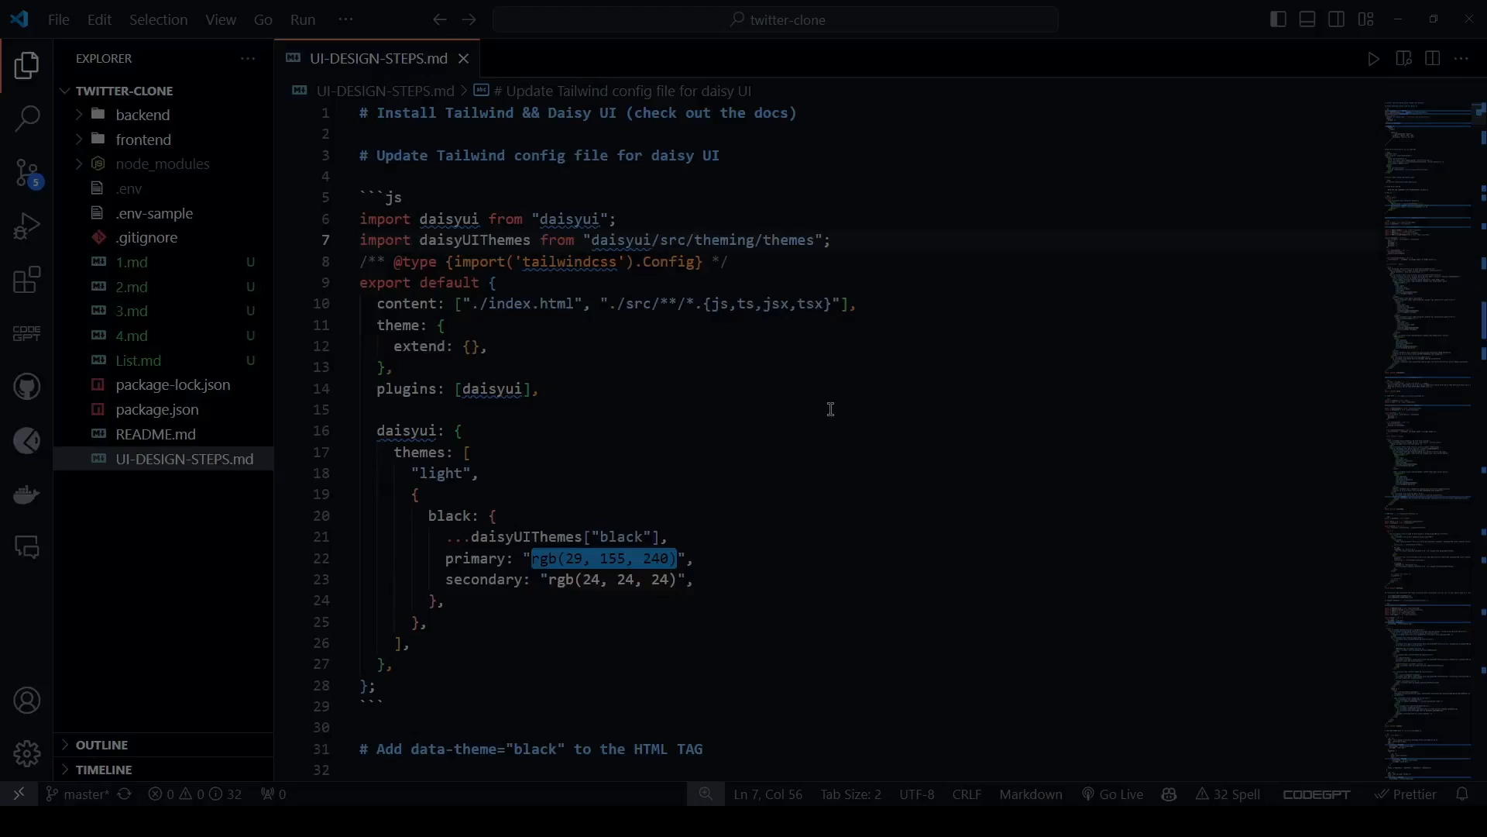
- Render UI-DESIGN-STEPS.md as a markdown preview beside its source and read through it
{"action": "key", "text": "Ctrl+Shift+V"}
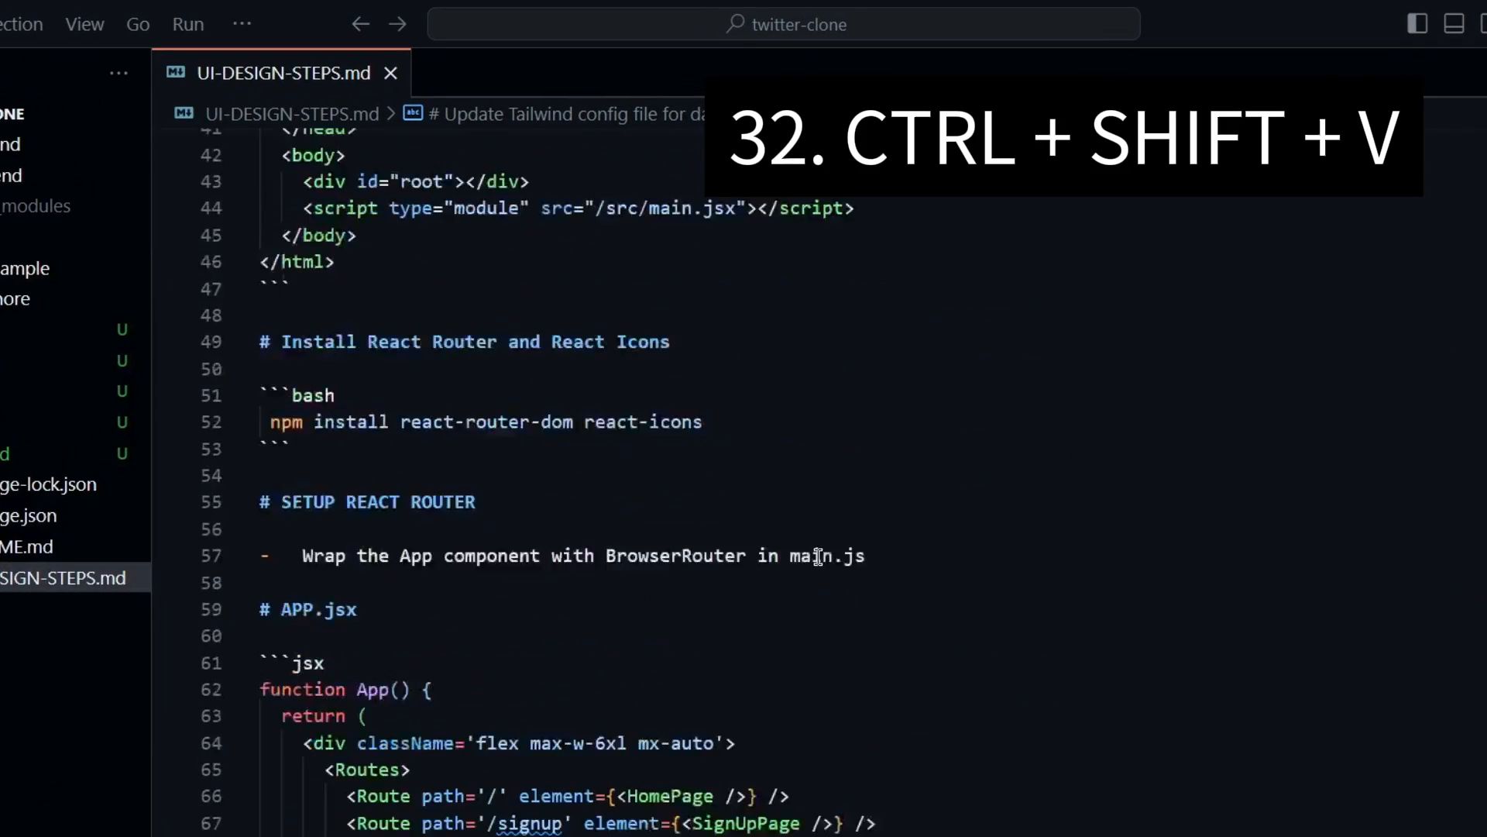
{"action": "key", "text": "ctrl+shift+v"}
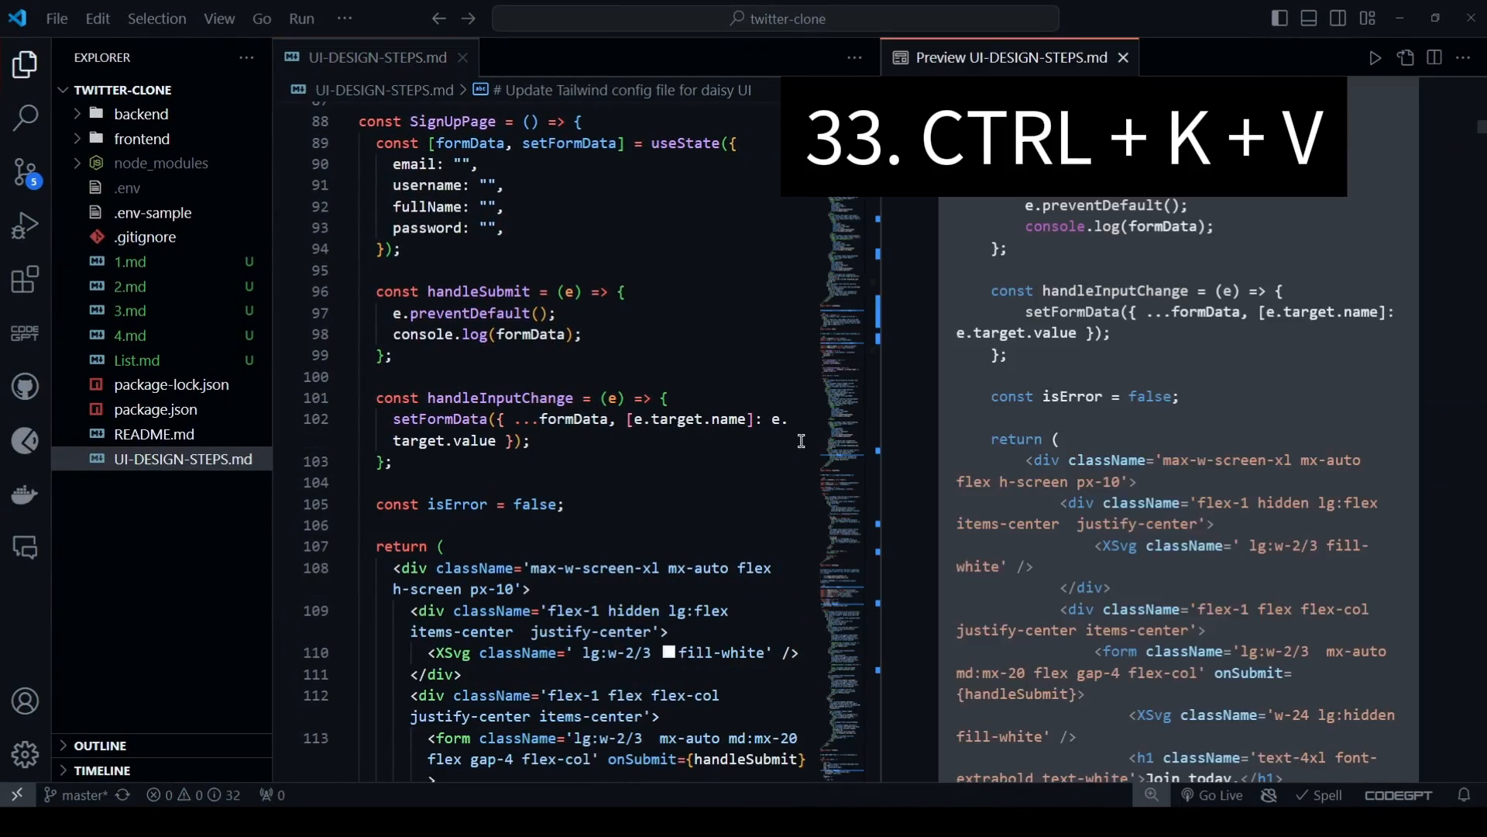
{"action": "scroll", "scroll_direction": "down", "scroll_amount": 3}
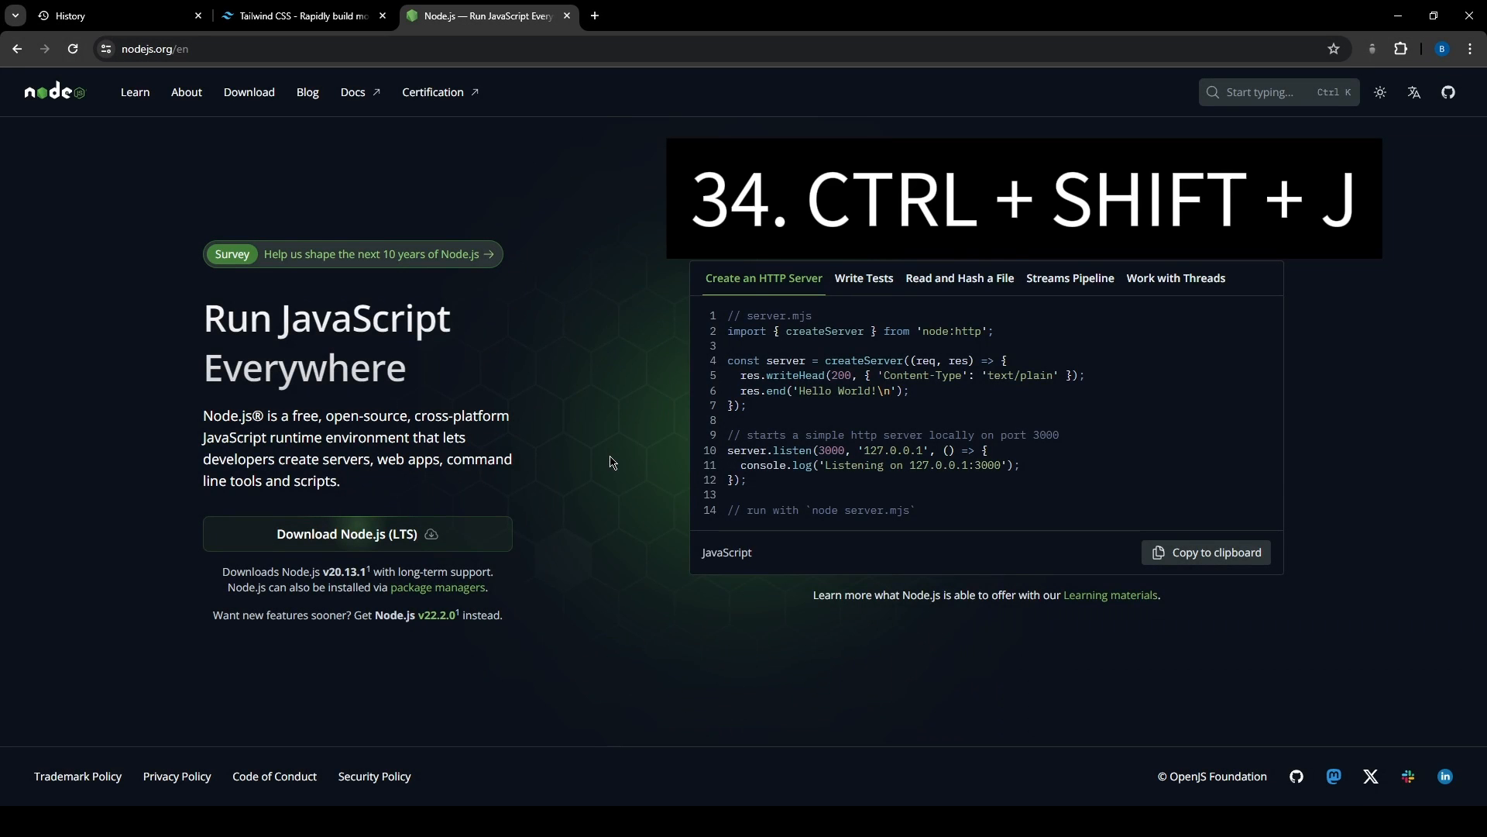
{"action": "mouse_move", "coordinate": [623, 339]}
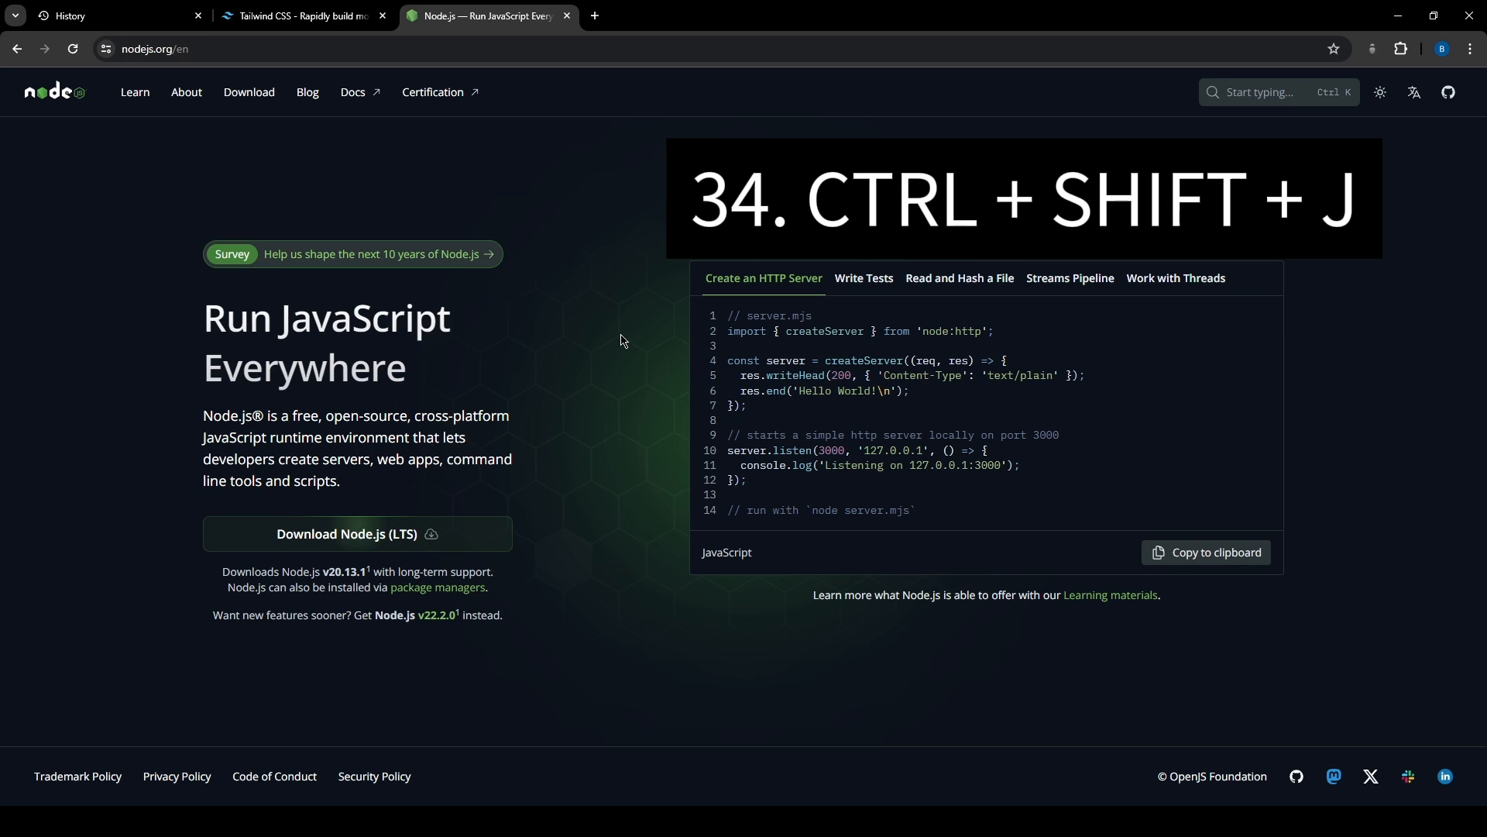
- Toggle the DevTools console and open the MongoDB site in a new tab
{"action": "key", "text": "Ctrl+Shift+J"}
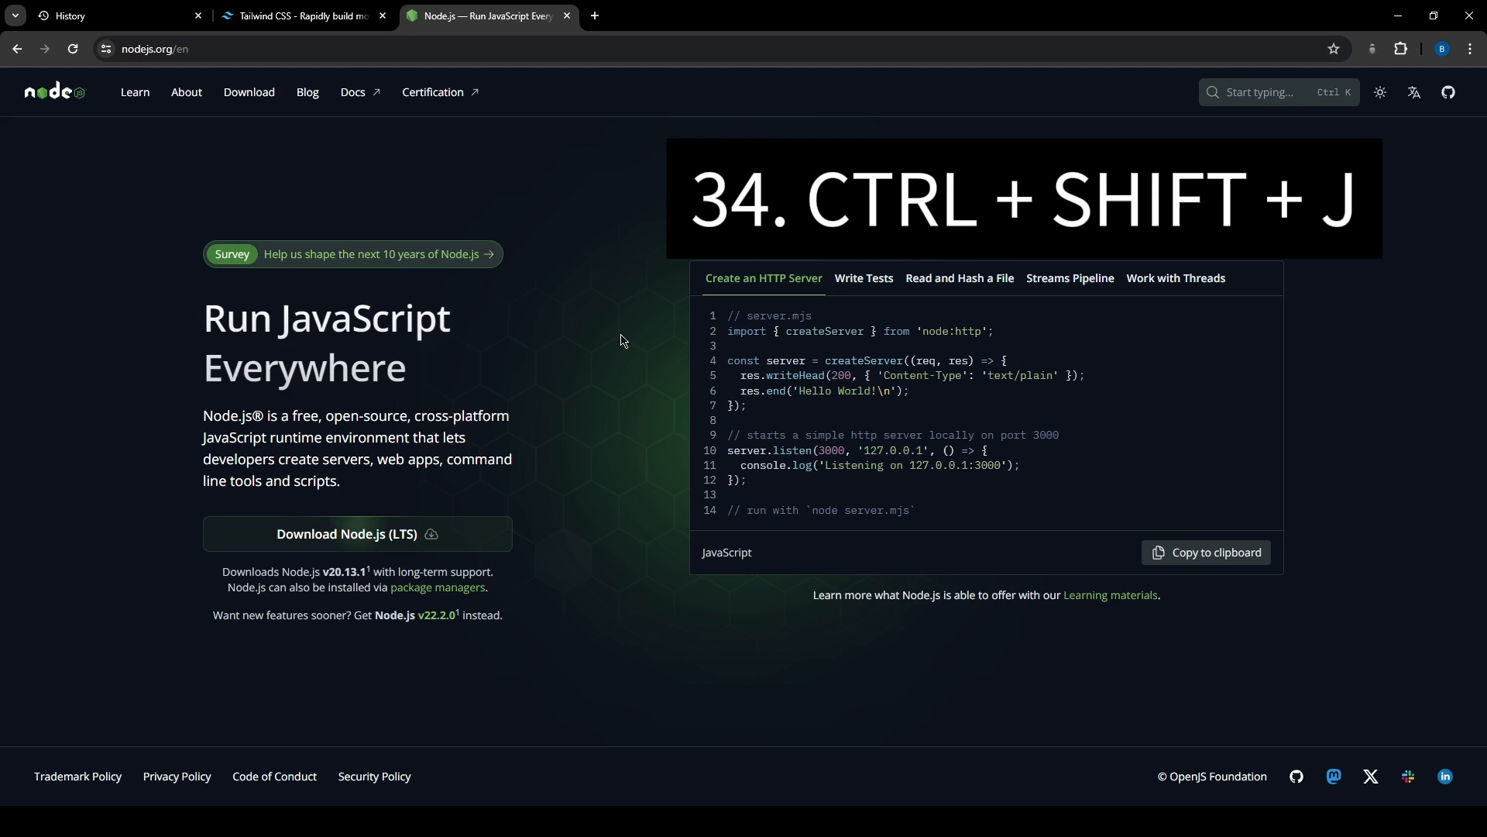
{"action": "key", "text": "ctrl+t"}
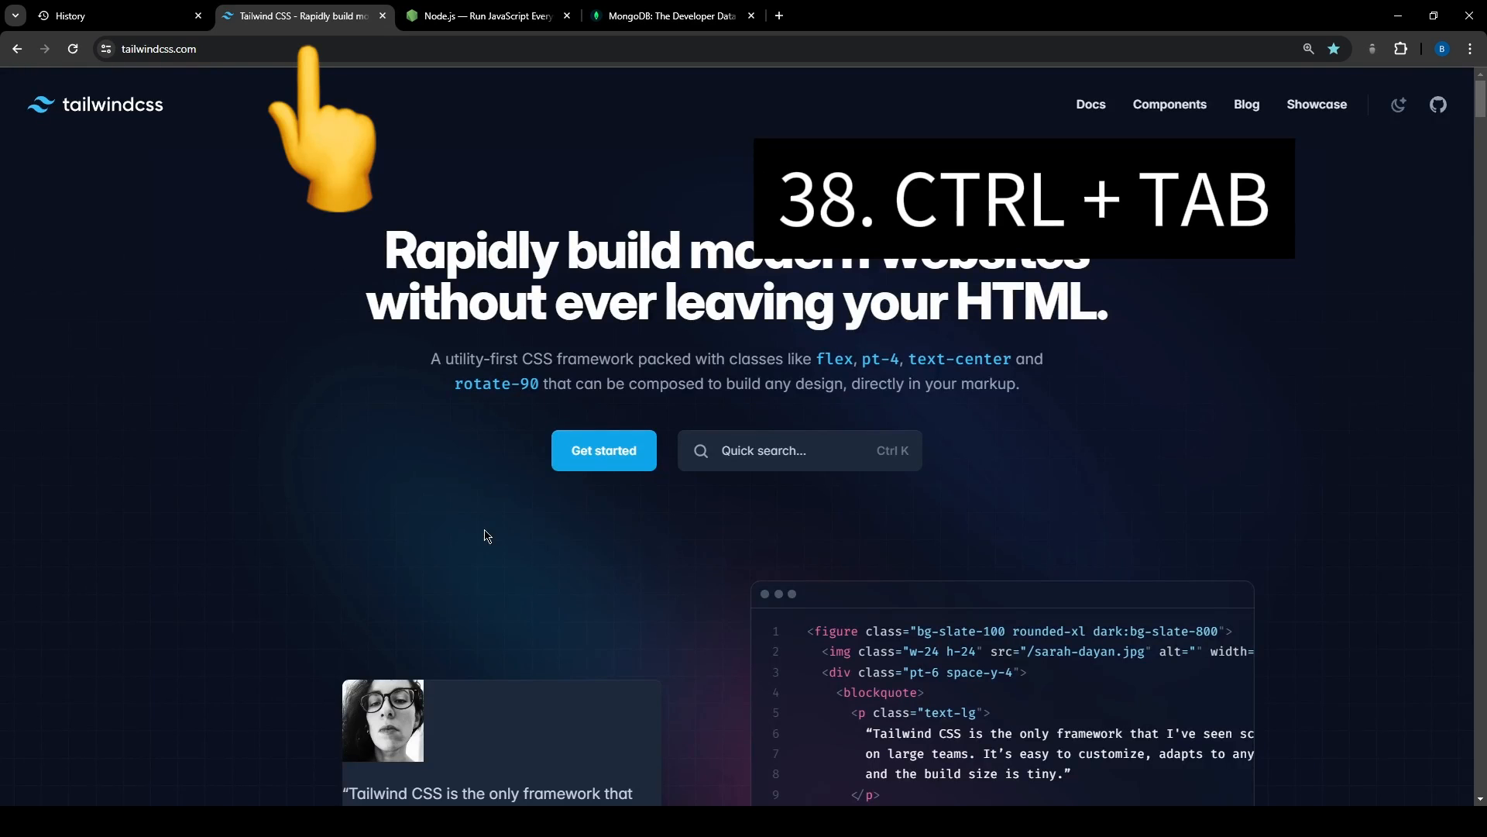
- Cycle between the Node.js and neighbouring tabs, then navigate back and forward in page history
{"action": "key", "text": "Ctrl+Tab"}
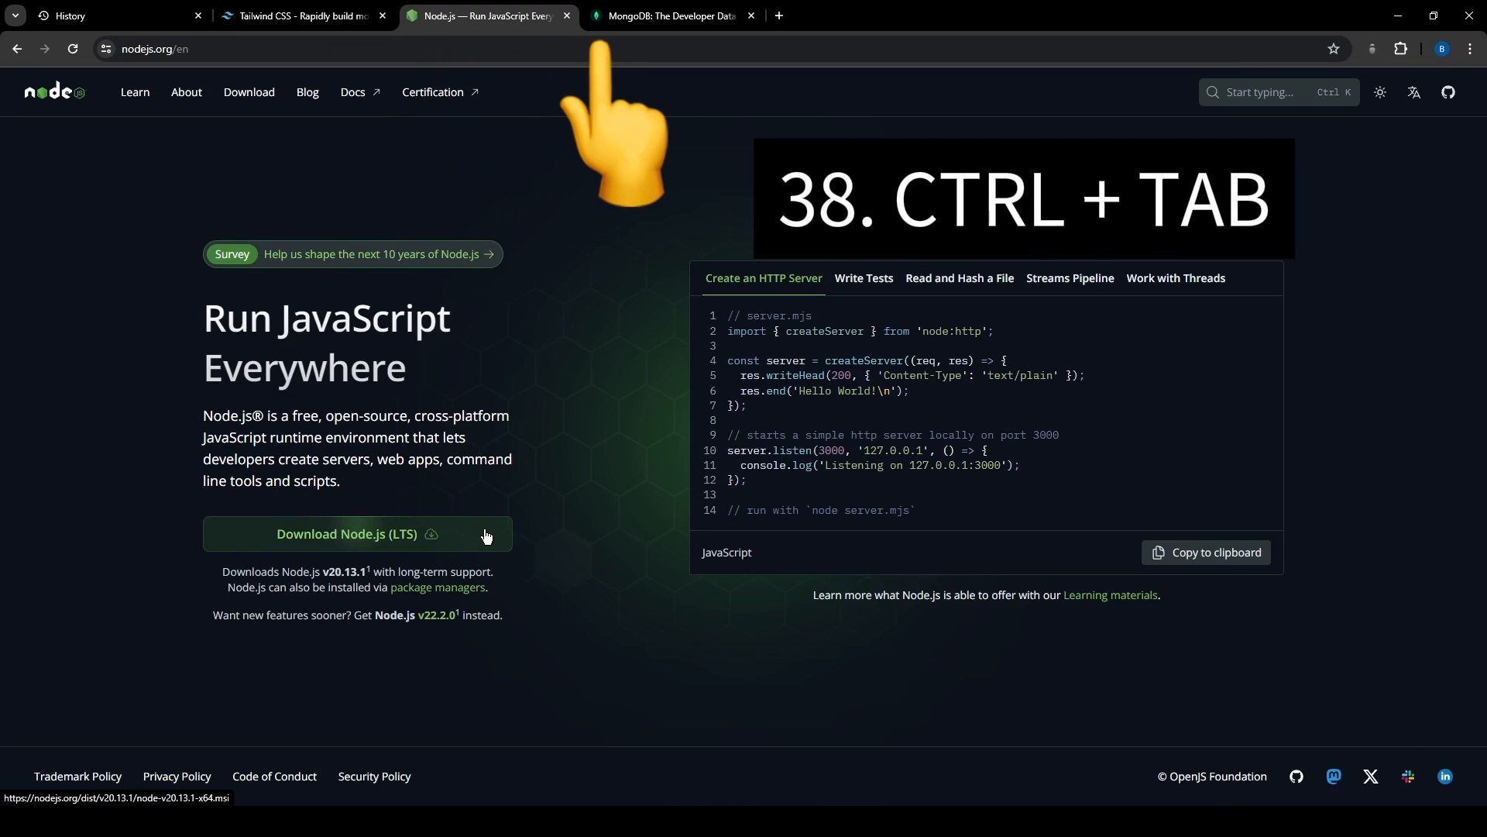
{"action": "key", "text": "Ctrl+Shift+Tab"}
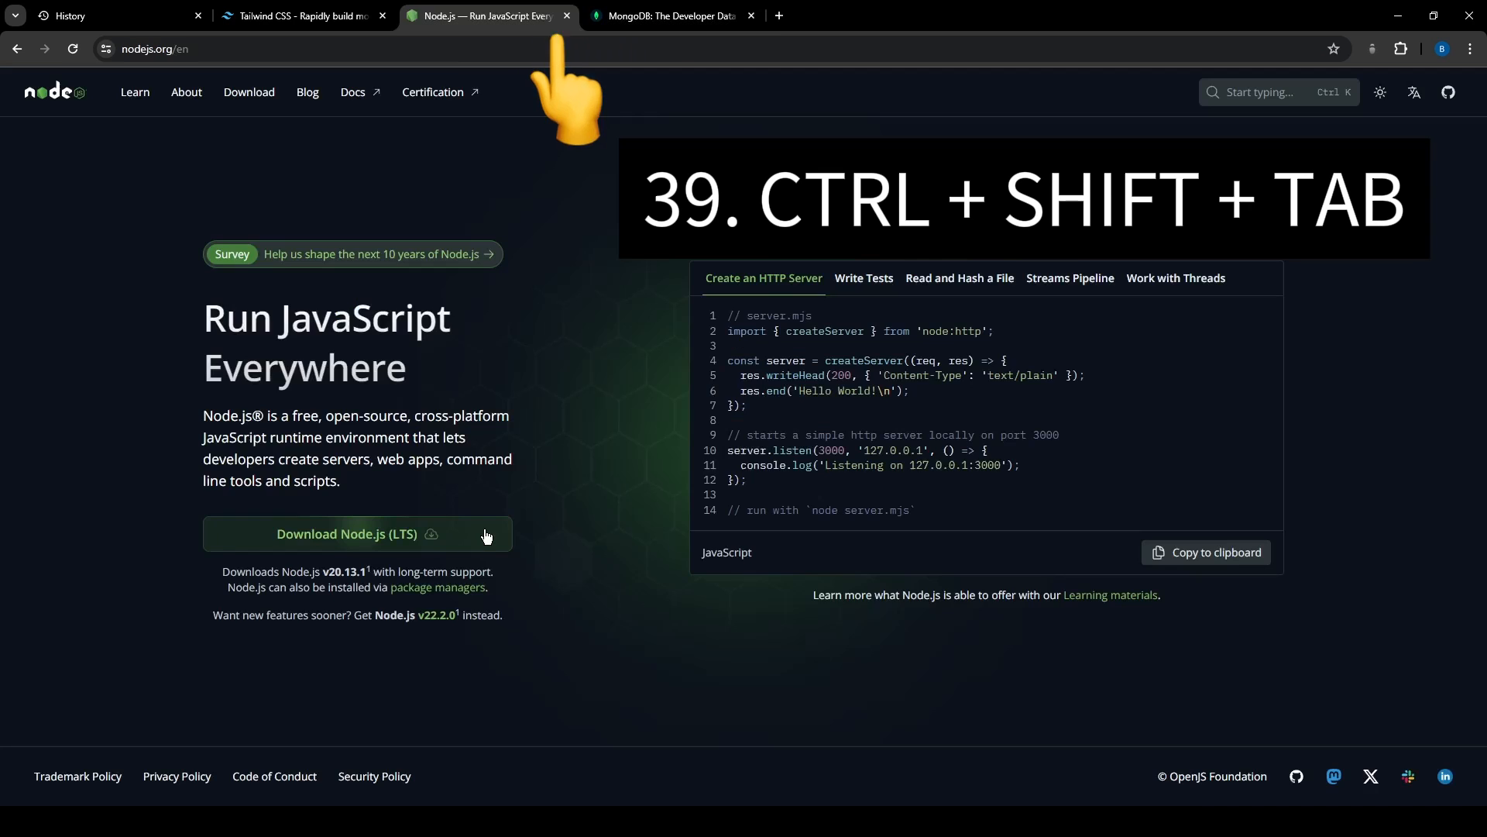
{"action": "key", "text": "Alt+Left"}
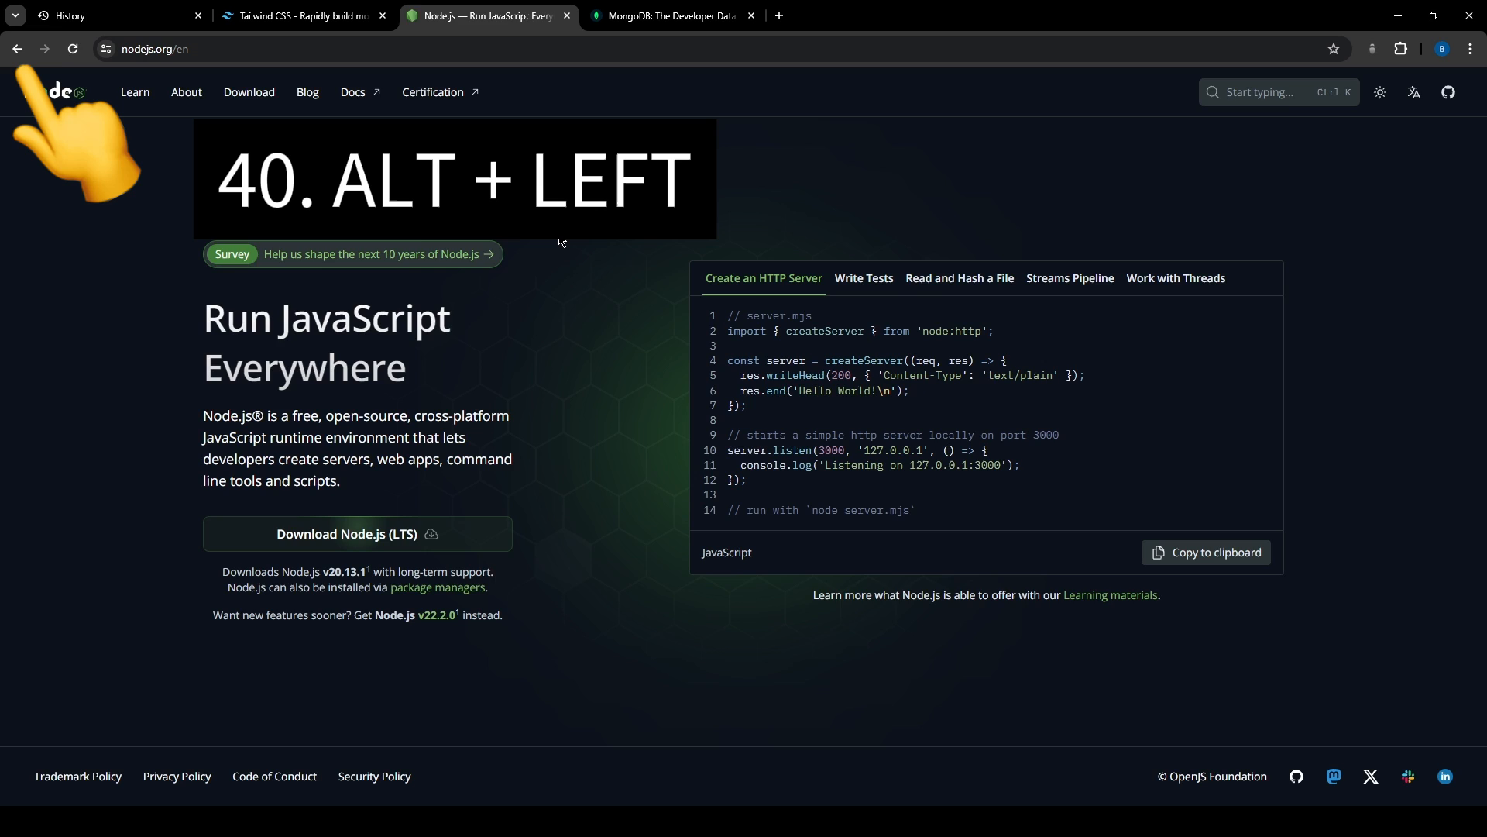
{"action": "key", "text": "Alt+Right"}
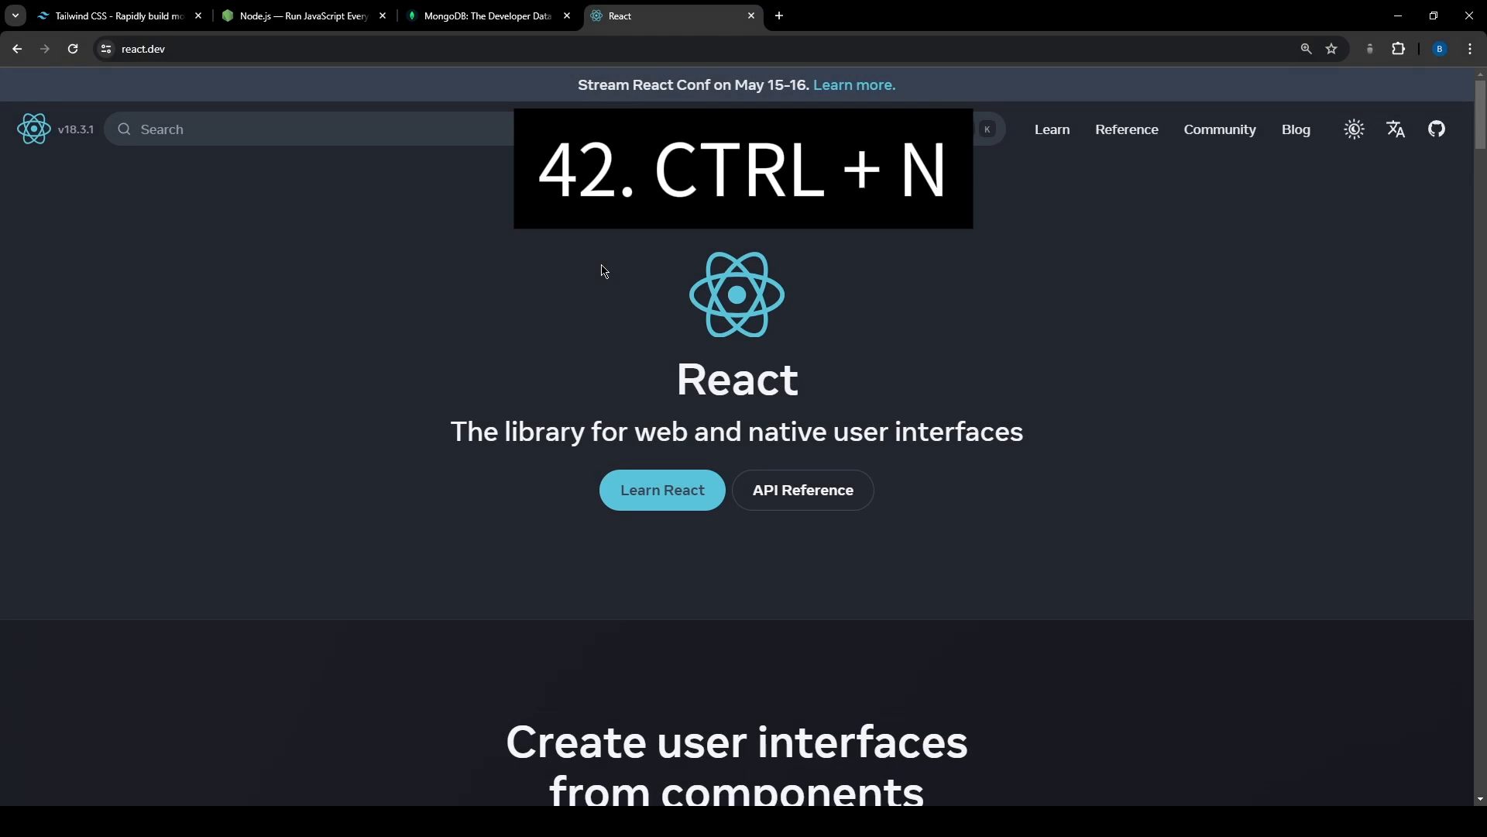
- Open a new Chrome window, then an Incognito window showing its start page
{"action": "key", "text": "Ctrl+Shift+N"}
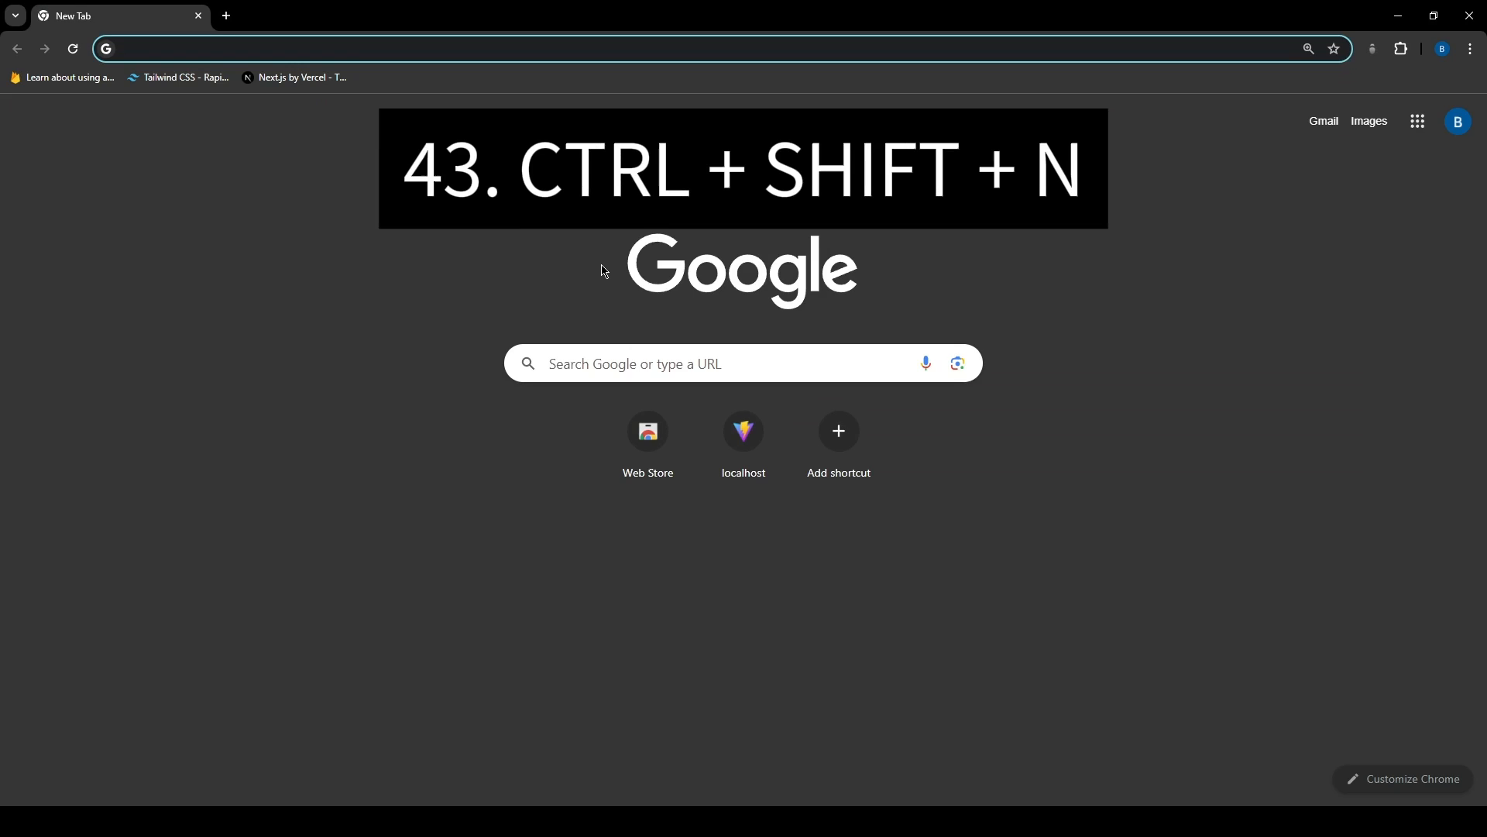
{"action": "key", "text": "Ctrl+Shift+N"}
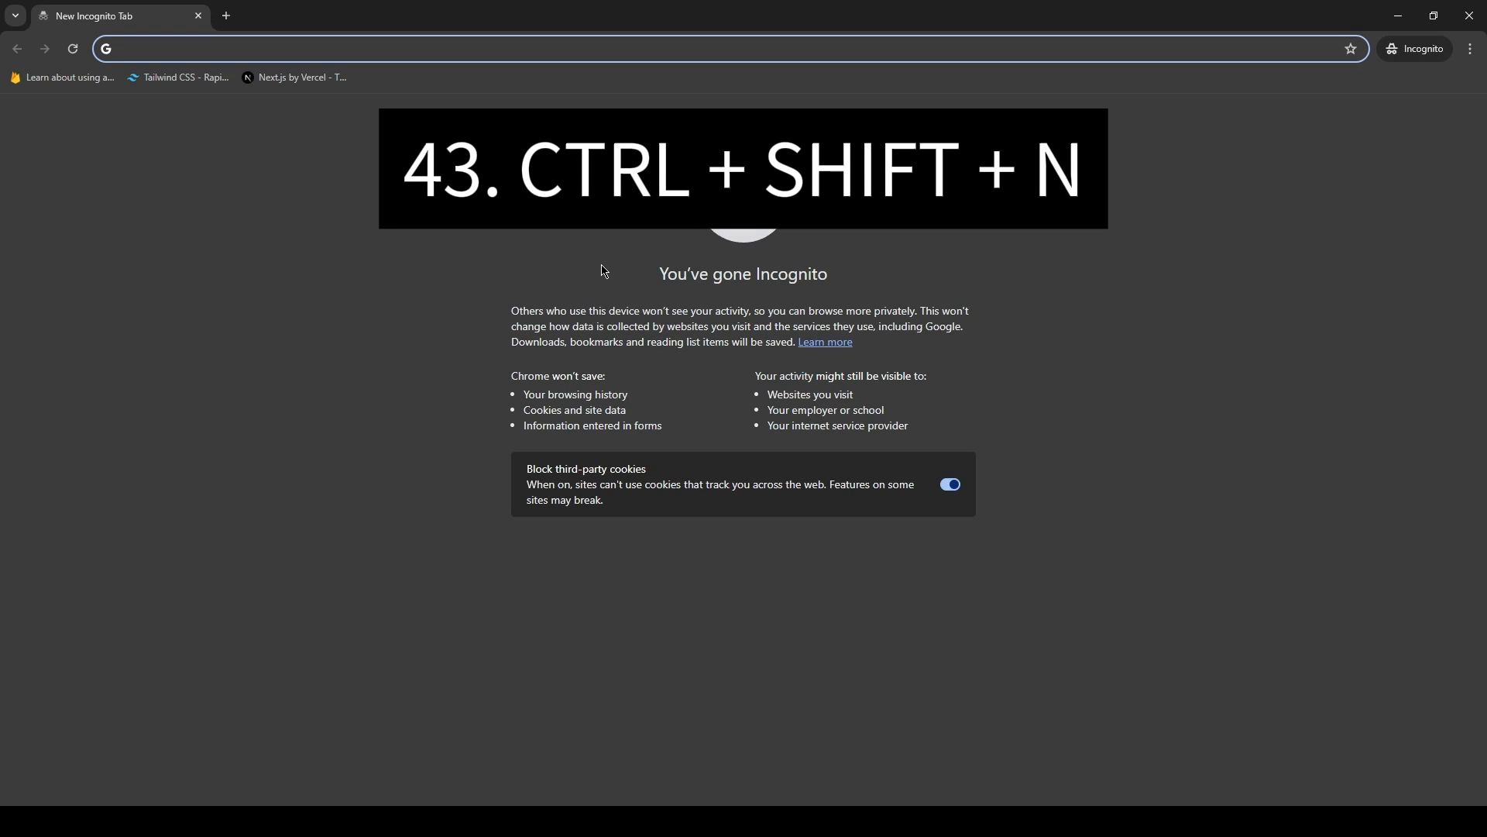